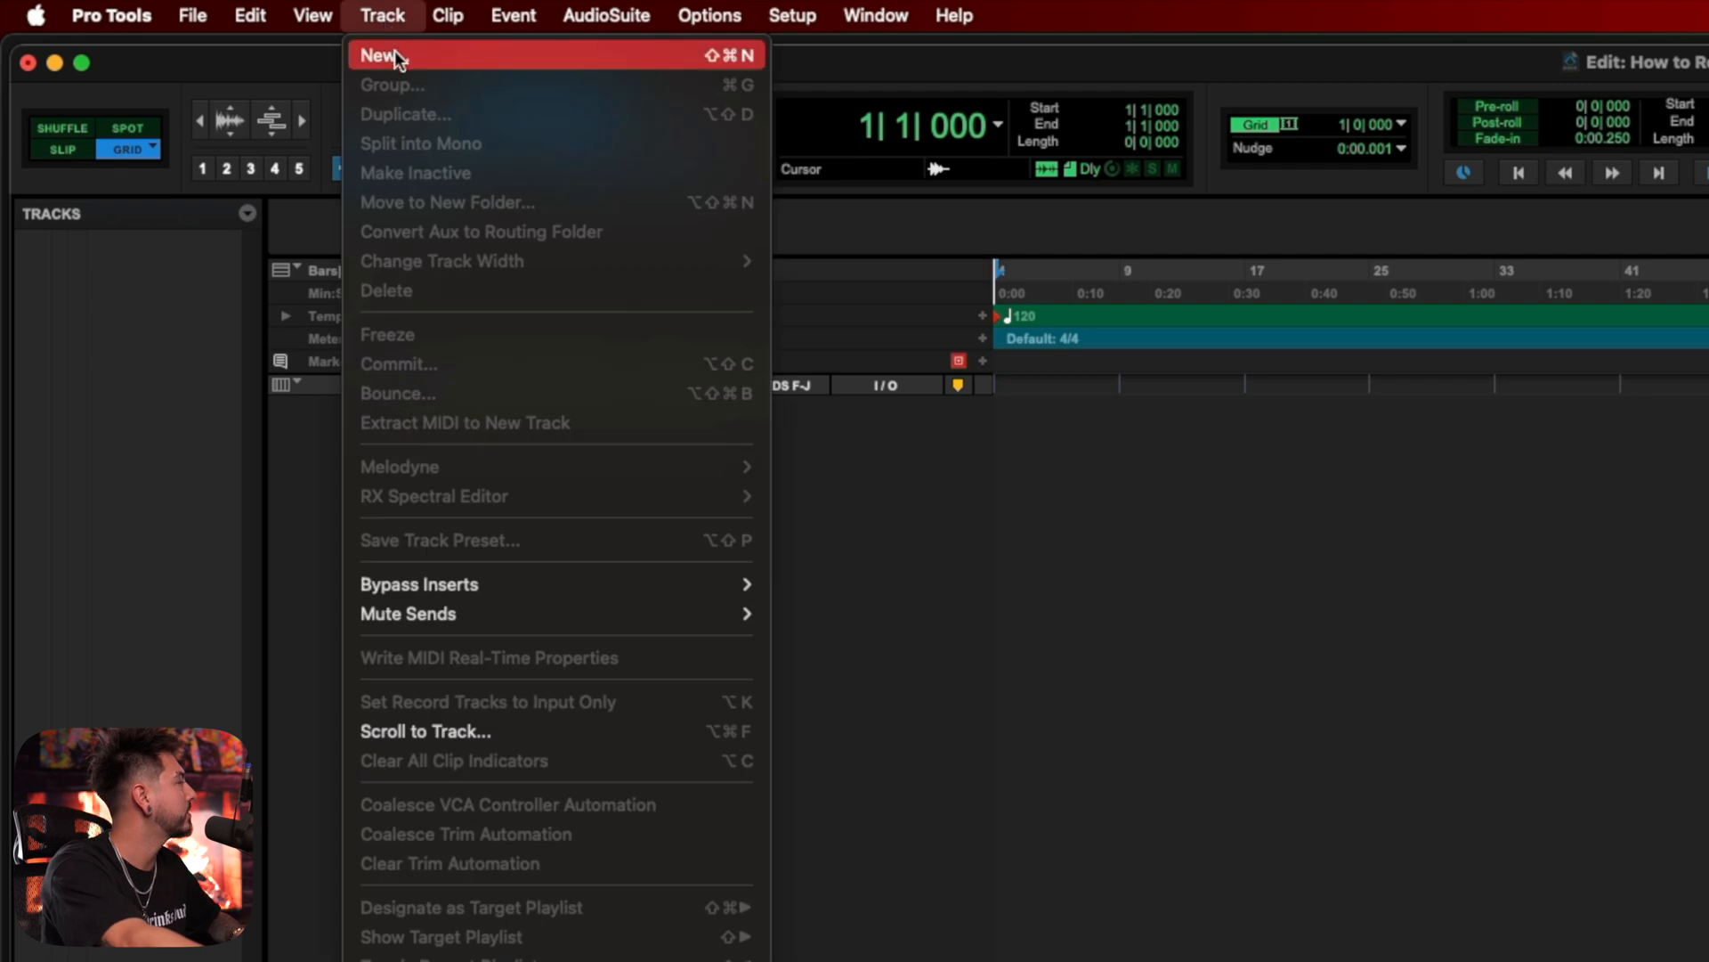
# - Create two new audio tracks: one mono and one stereo
pyautogui.click(379, 55)
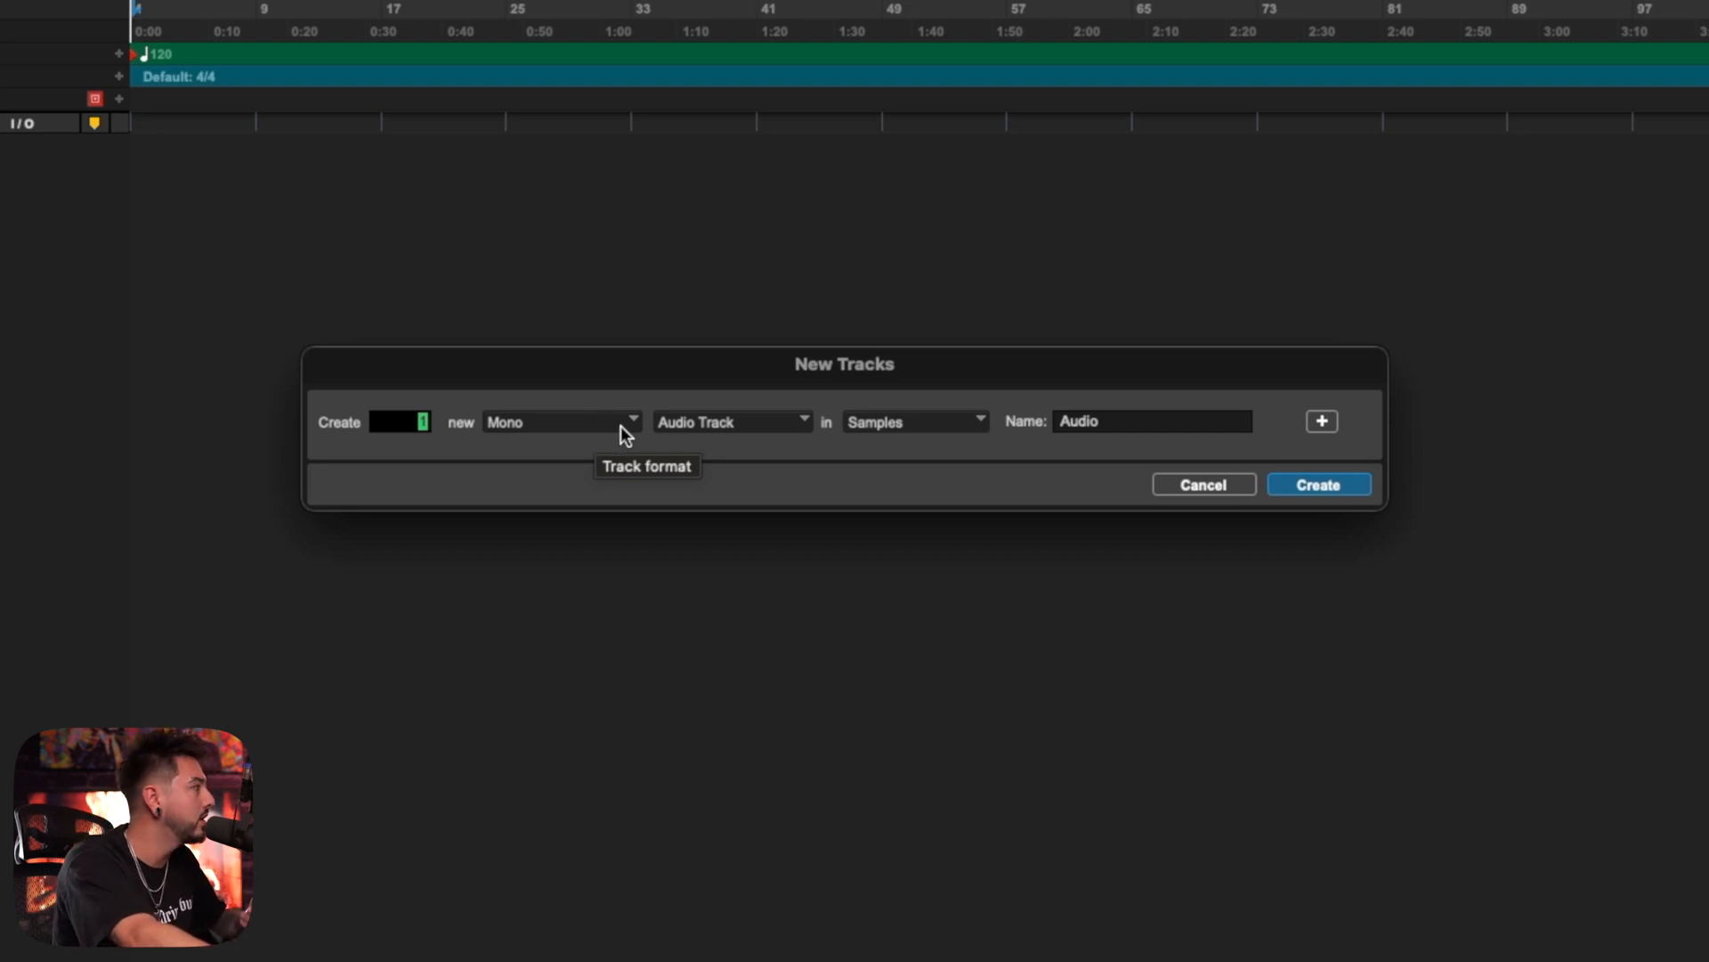
pyautogui.moveTo(903, 451)
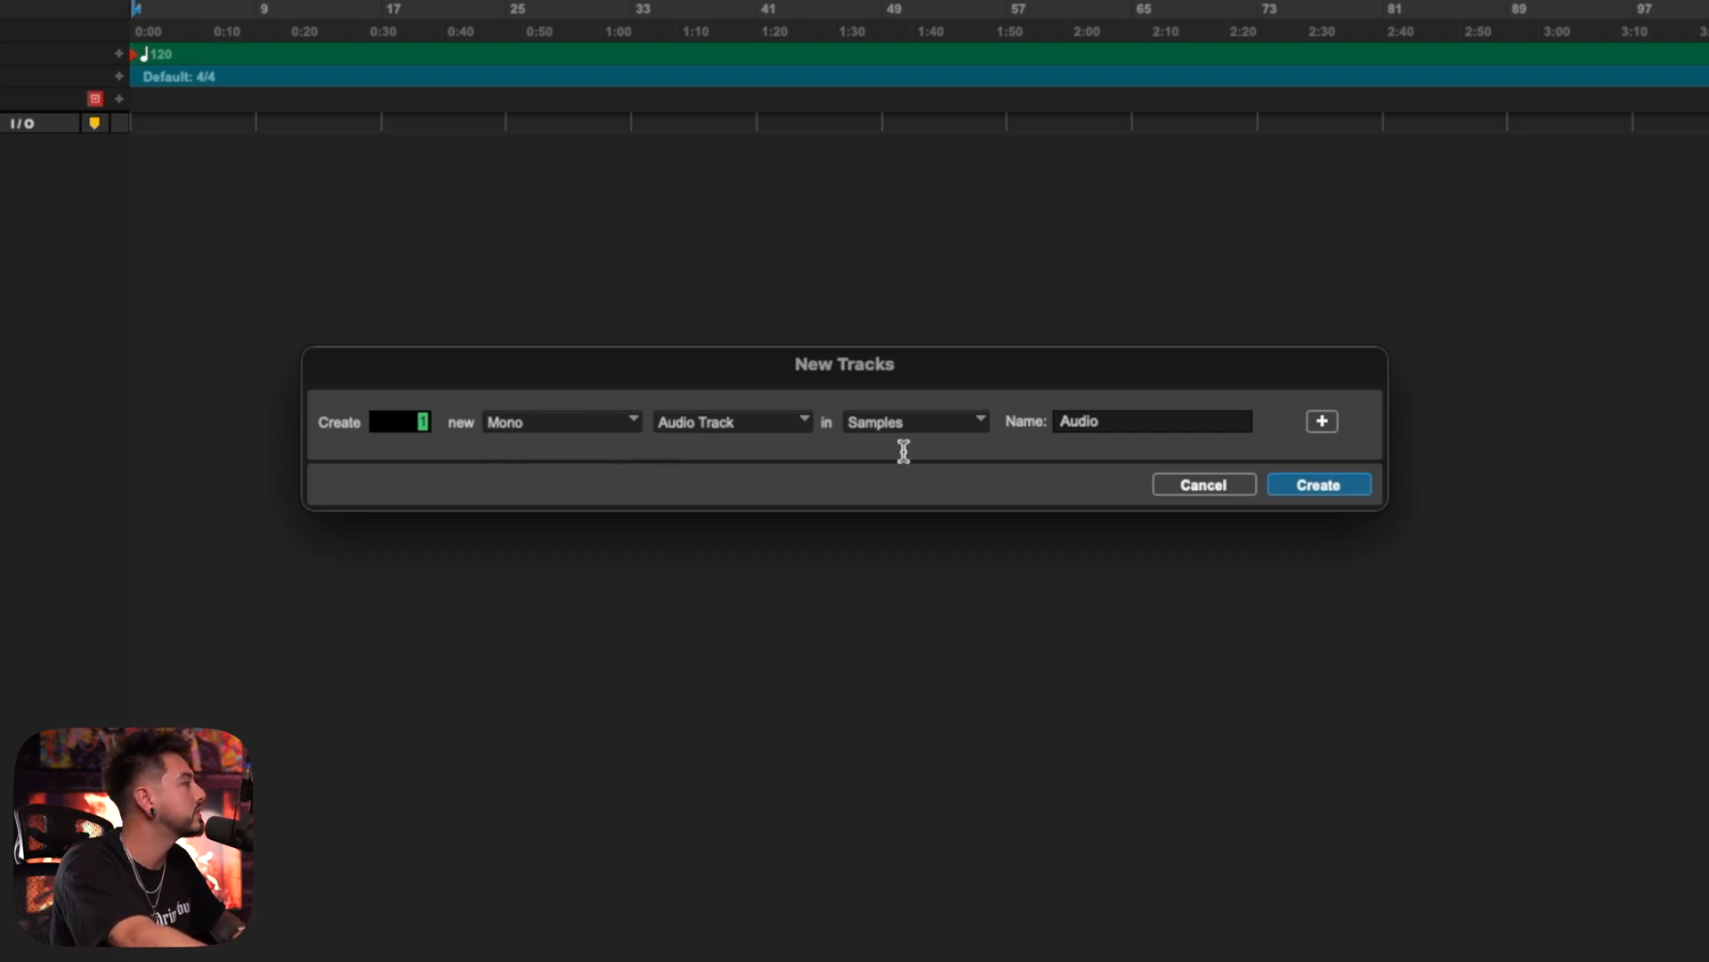
pyautogui.click(1322, 421)
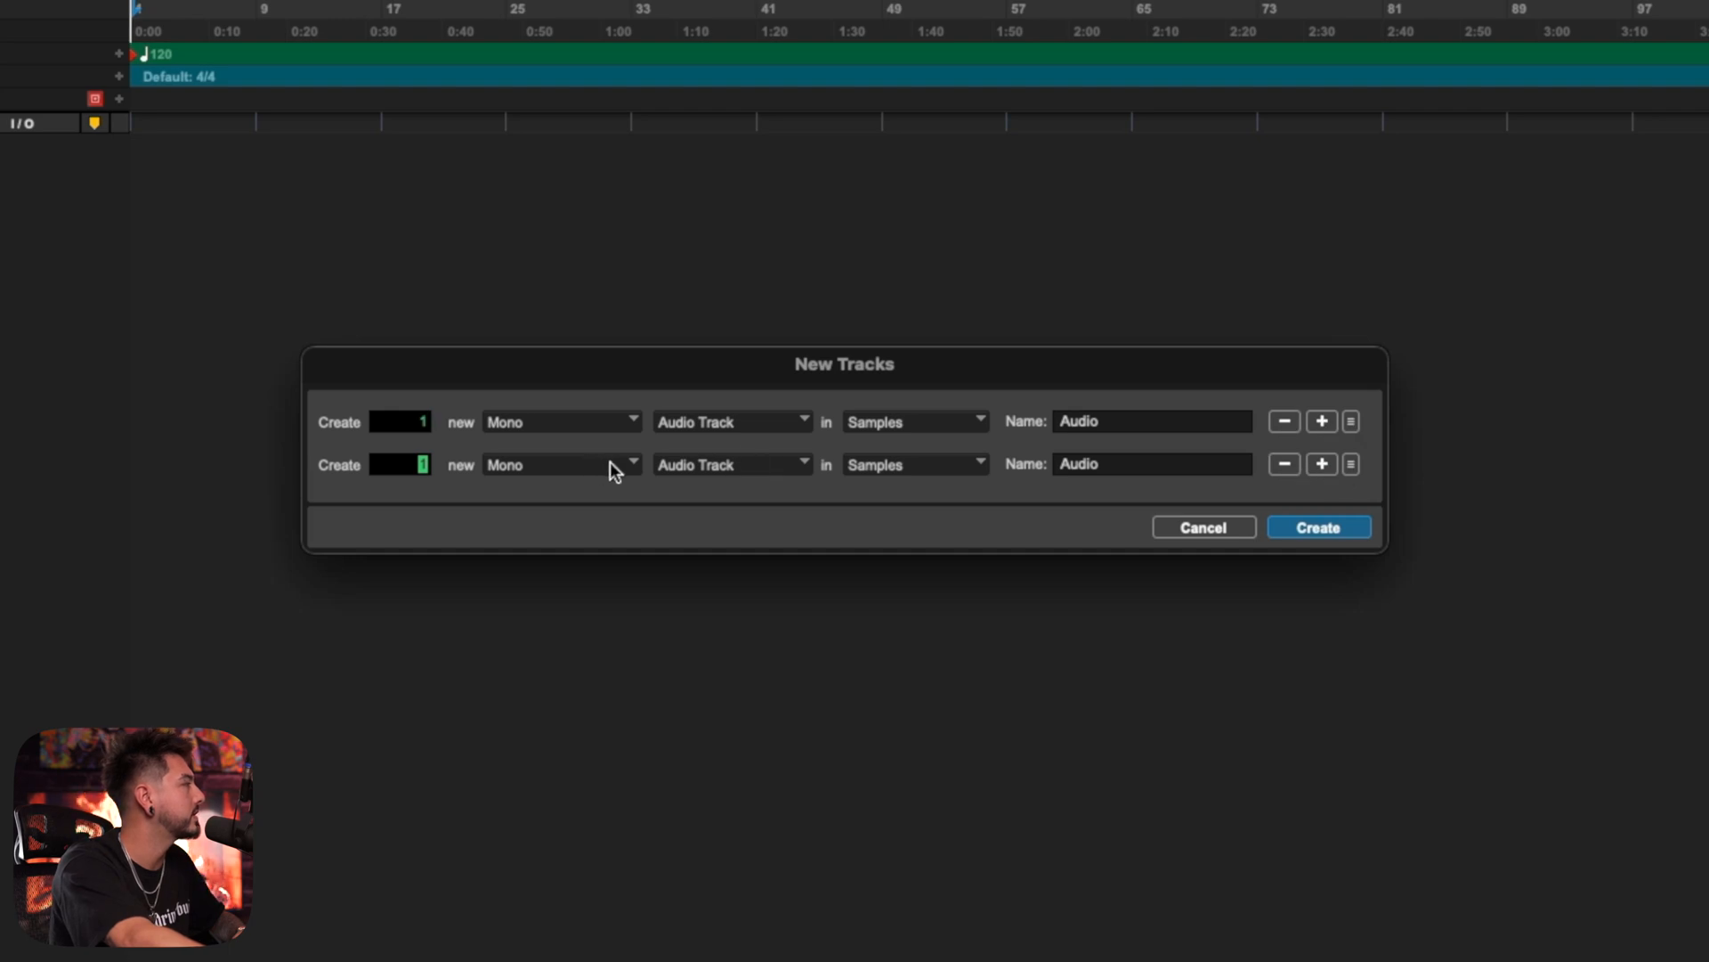
pyautogui.click(562, 465)
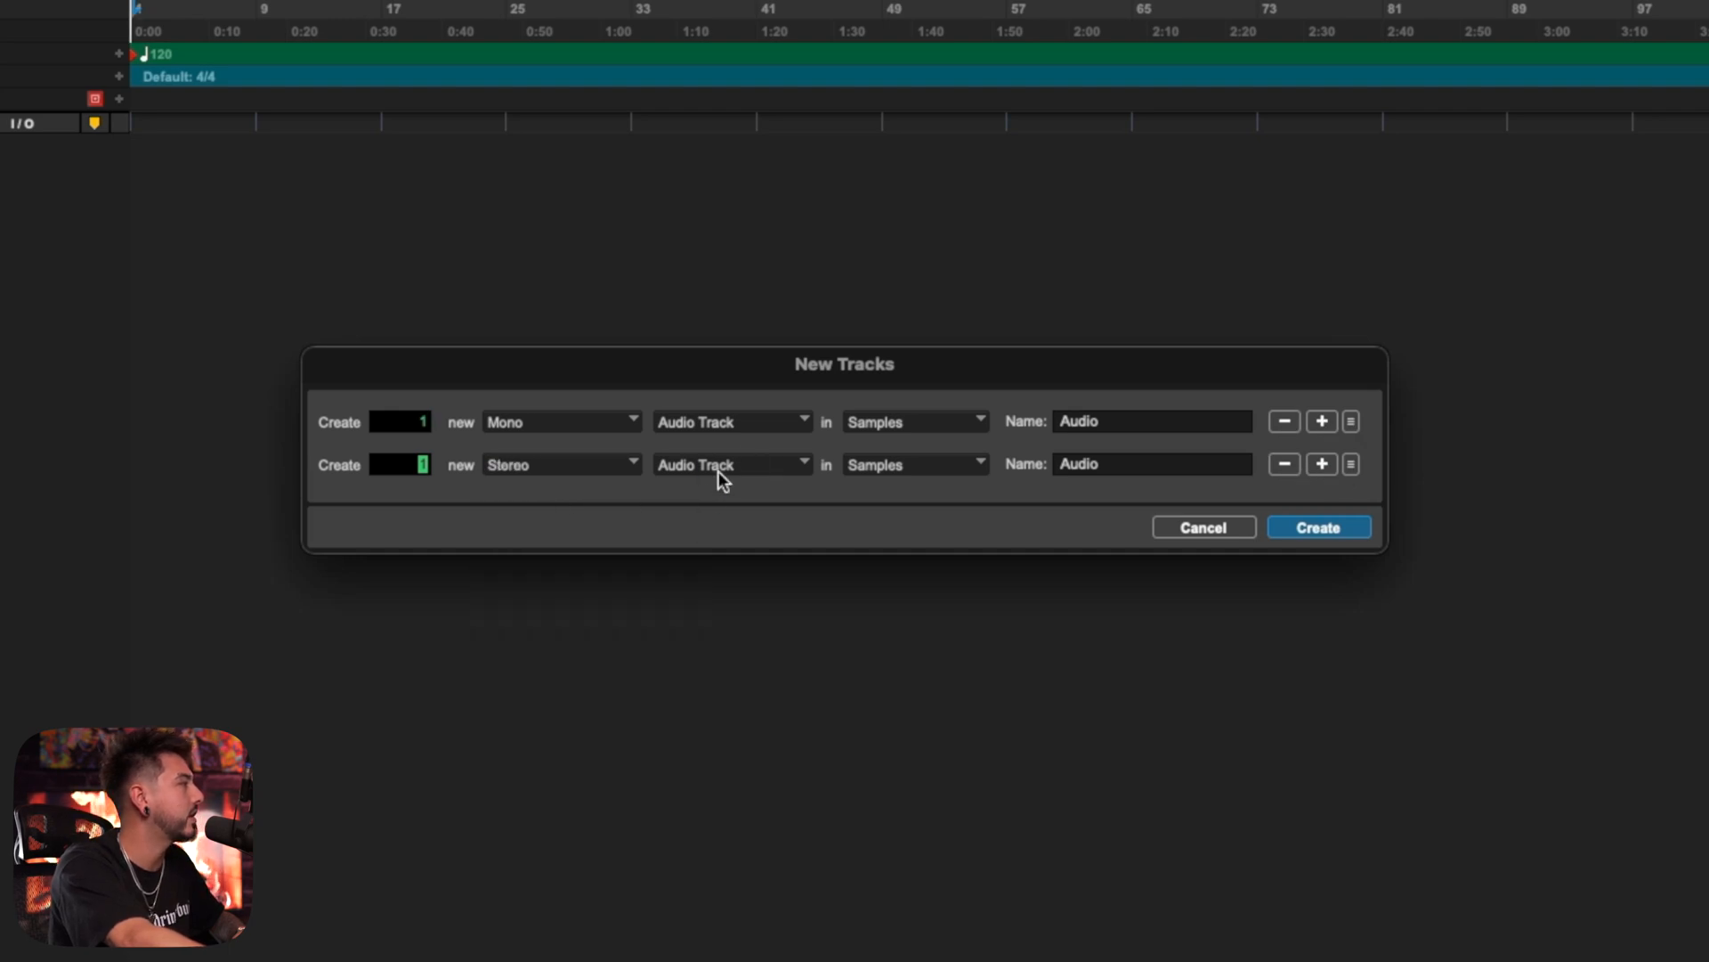
pyautogui.moveTo(686, 482)
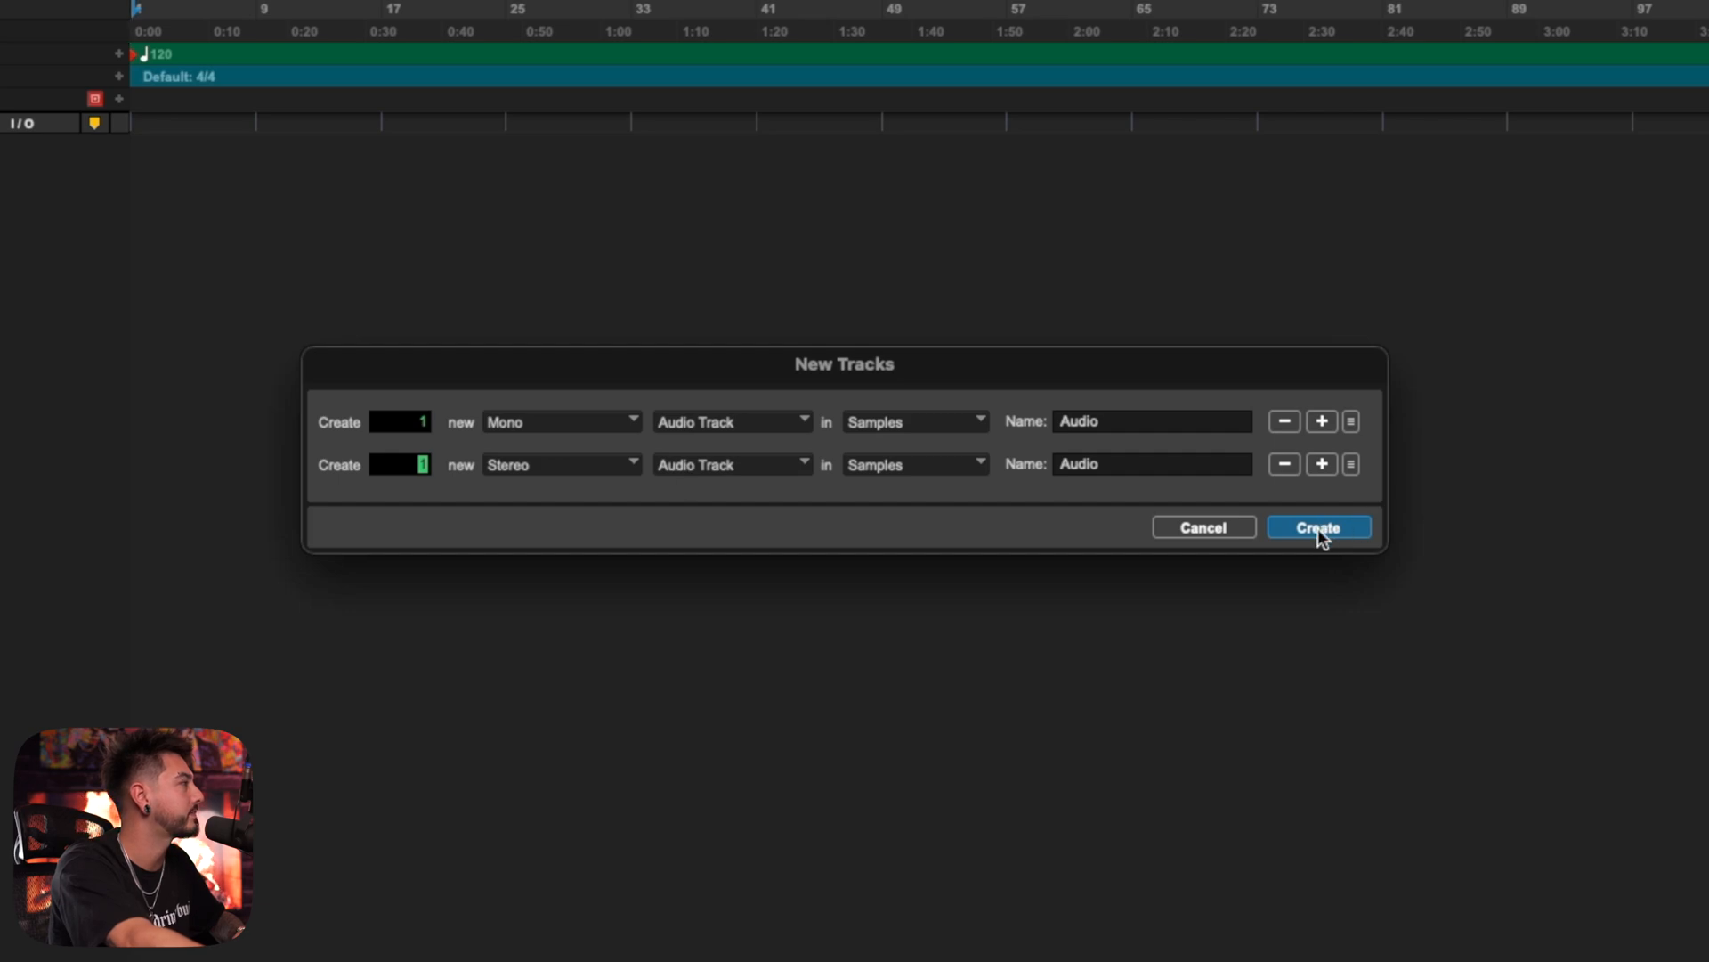
pyautogui.click(1317, 526)
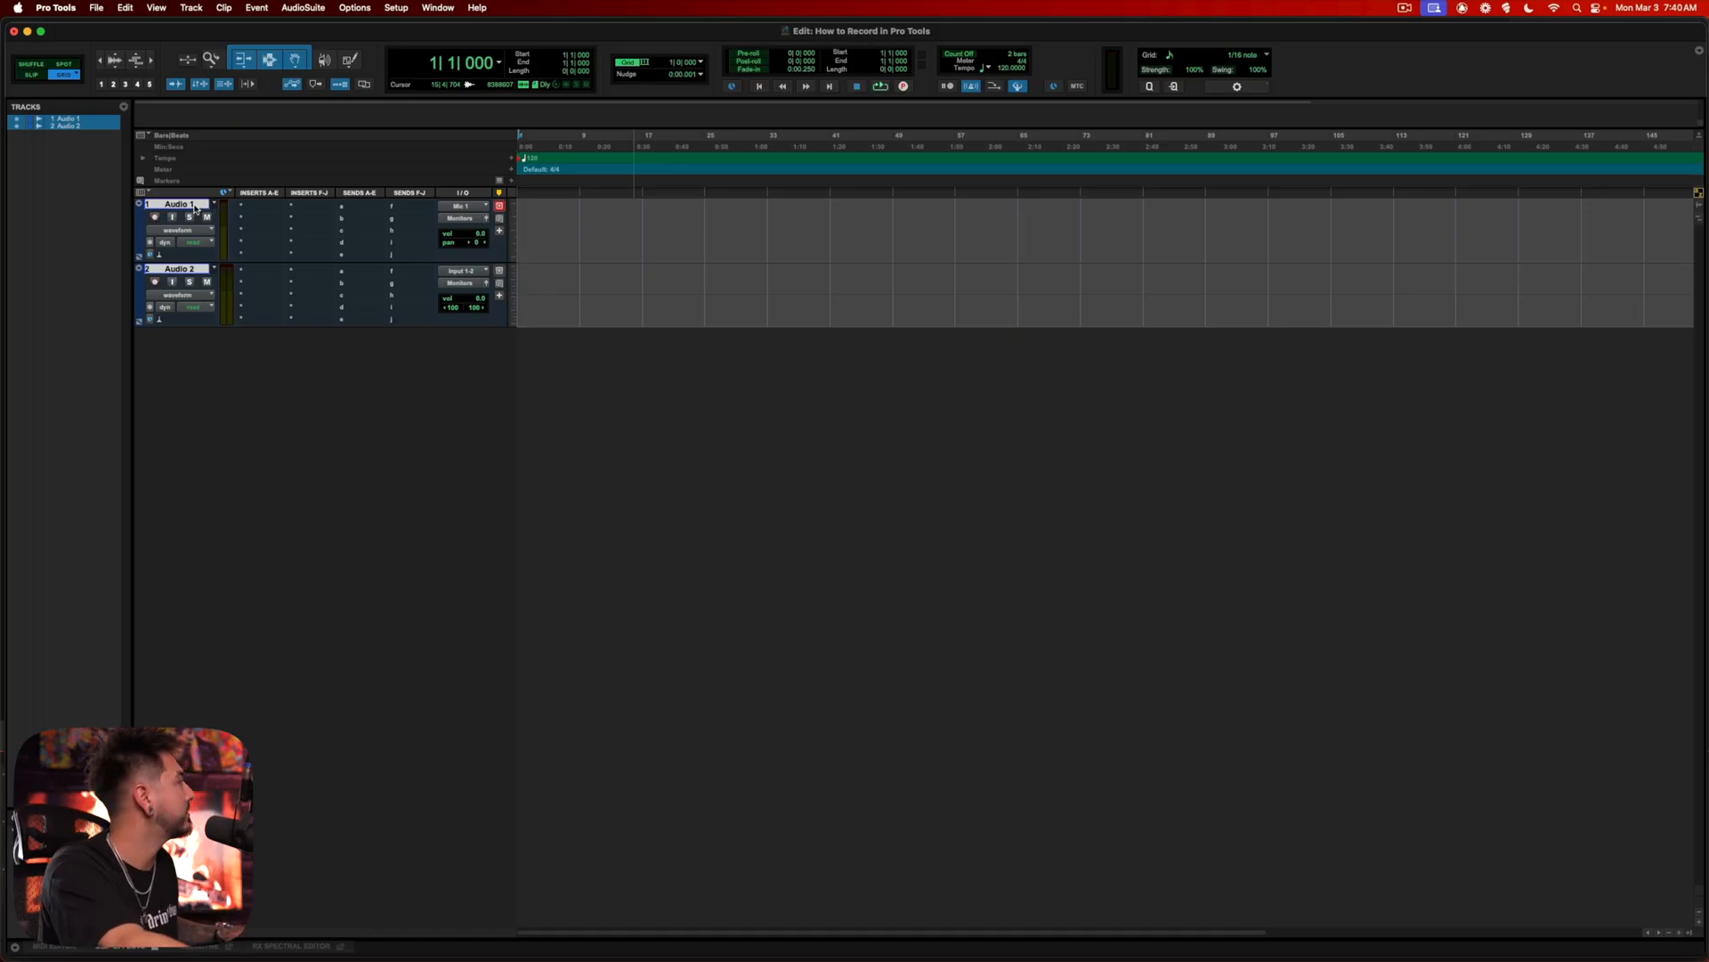
# - Rename Audio 1 to 'Vocals' and Audio 2 to 'Beat'
pyautogui.write('Vocal')
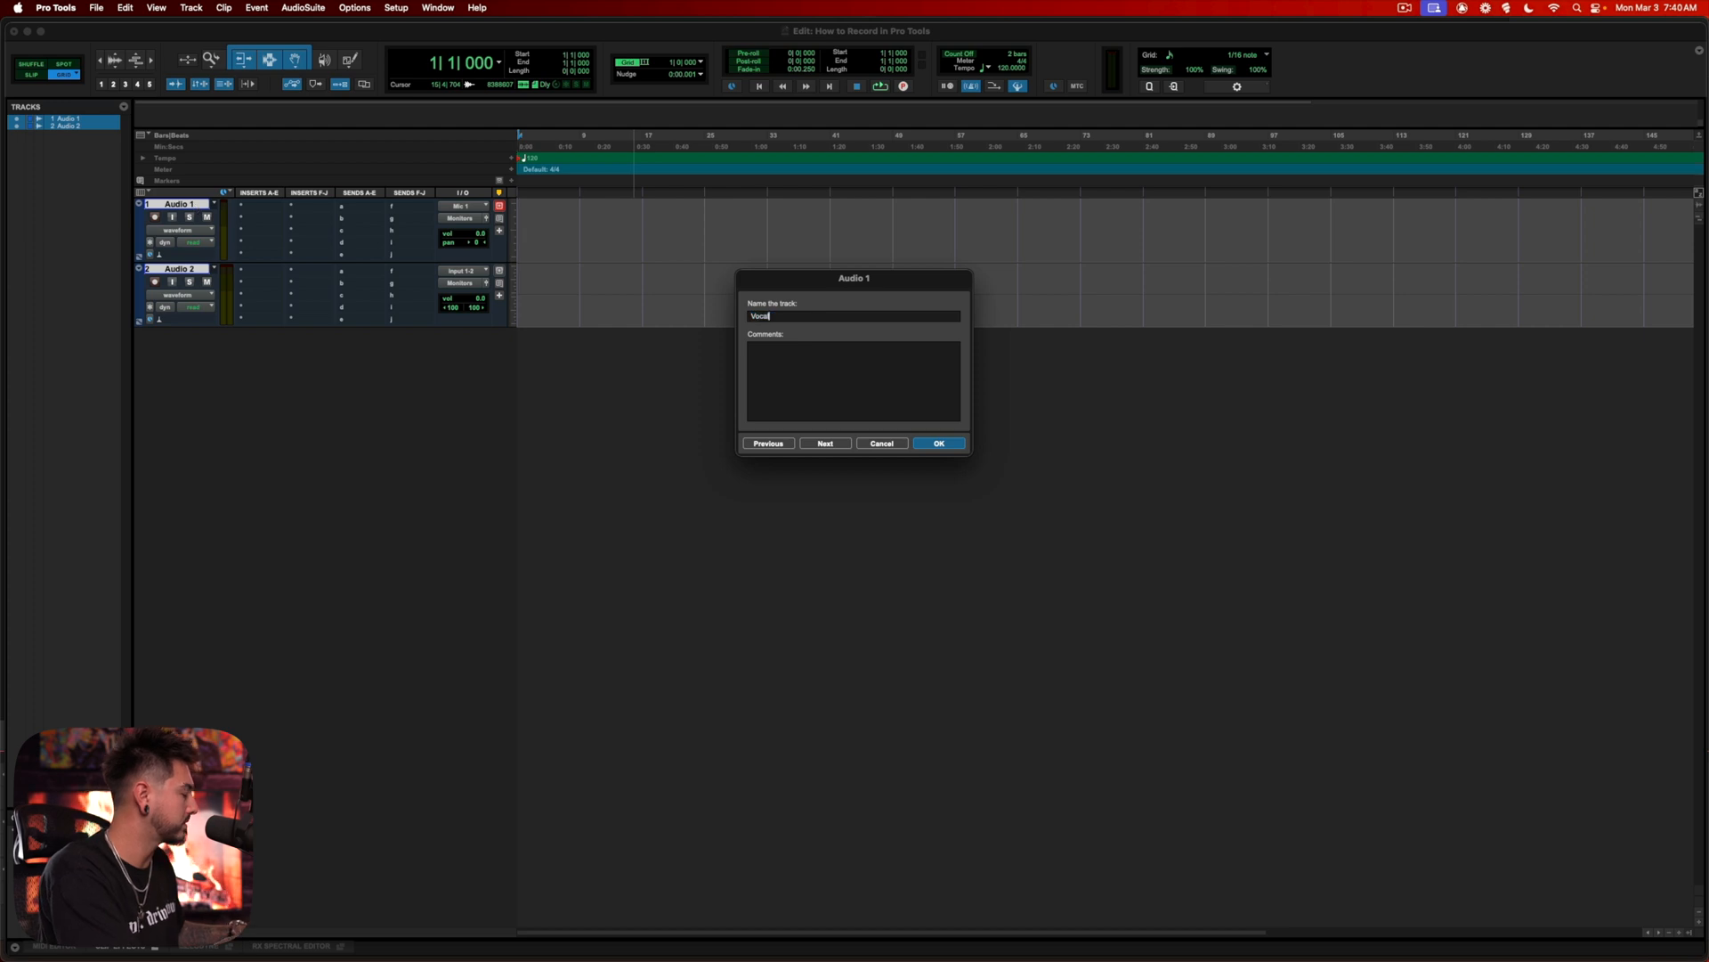
pyautogui.click(825, 443)
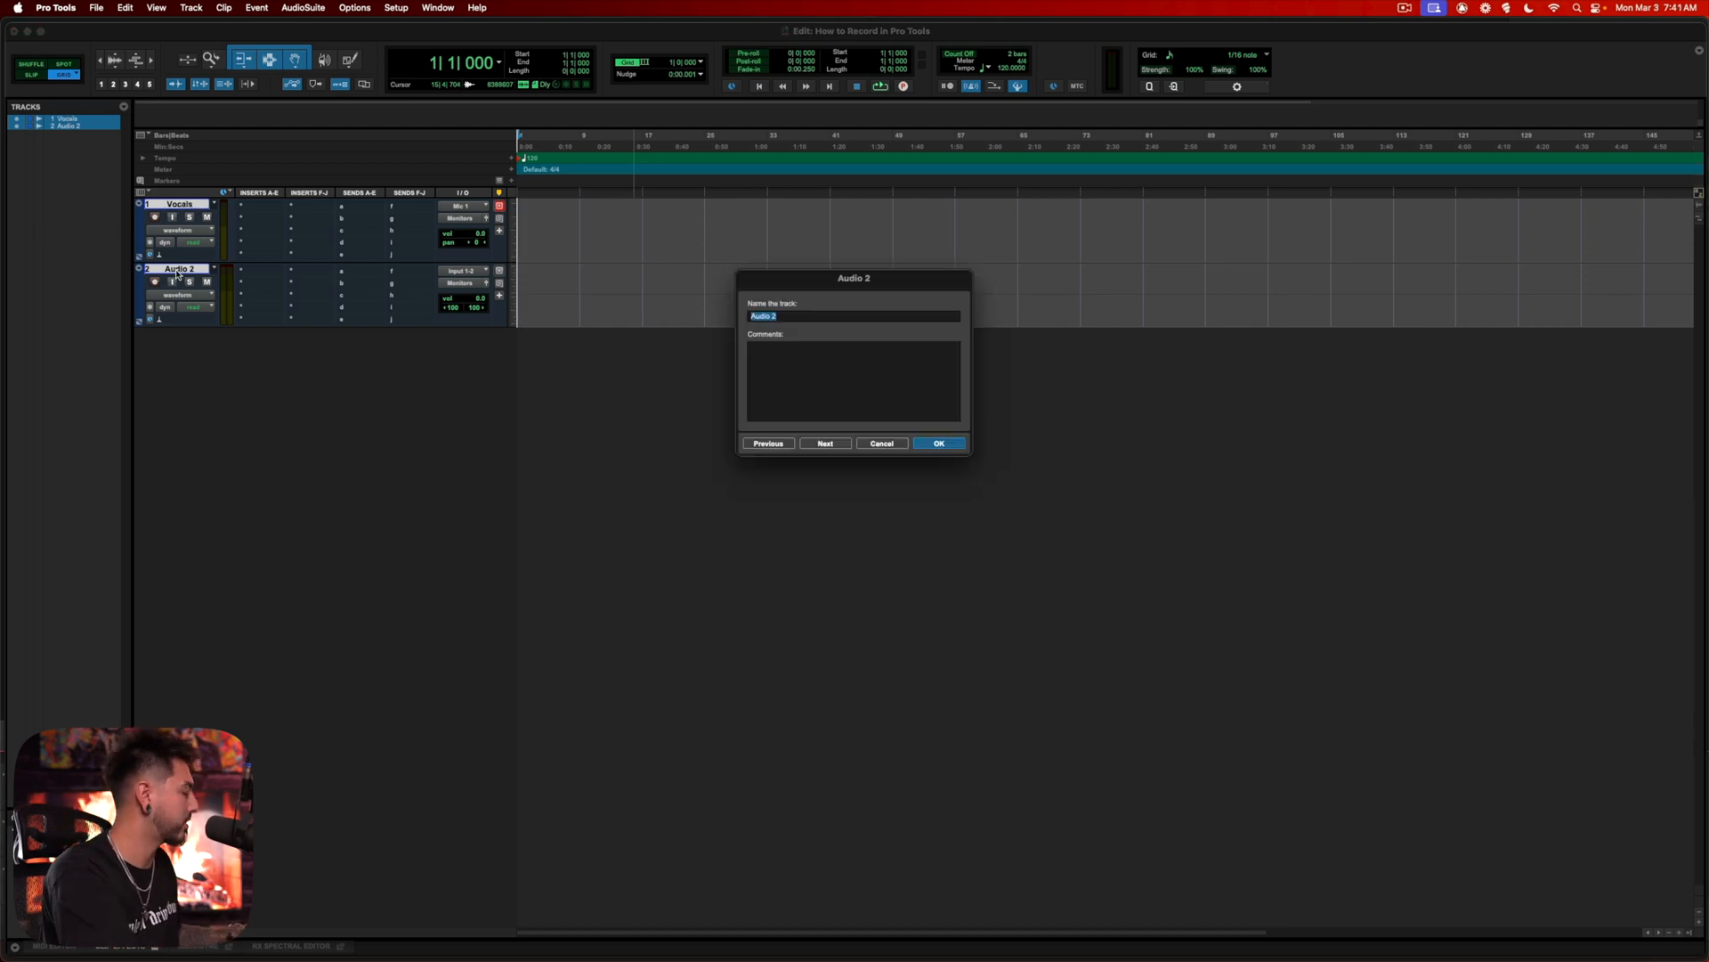
pyautogui.click(938, 442)
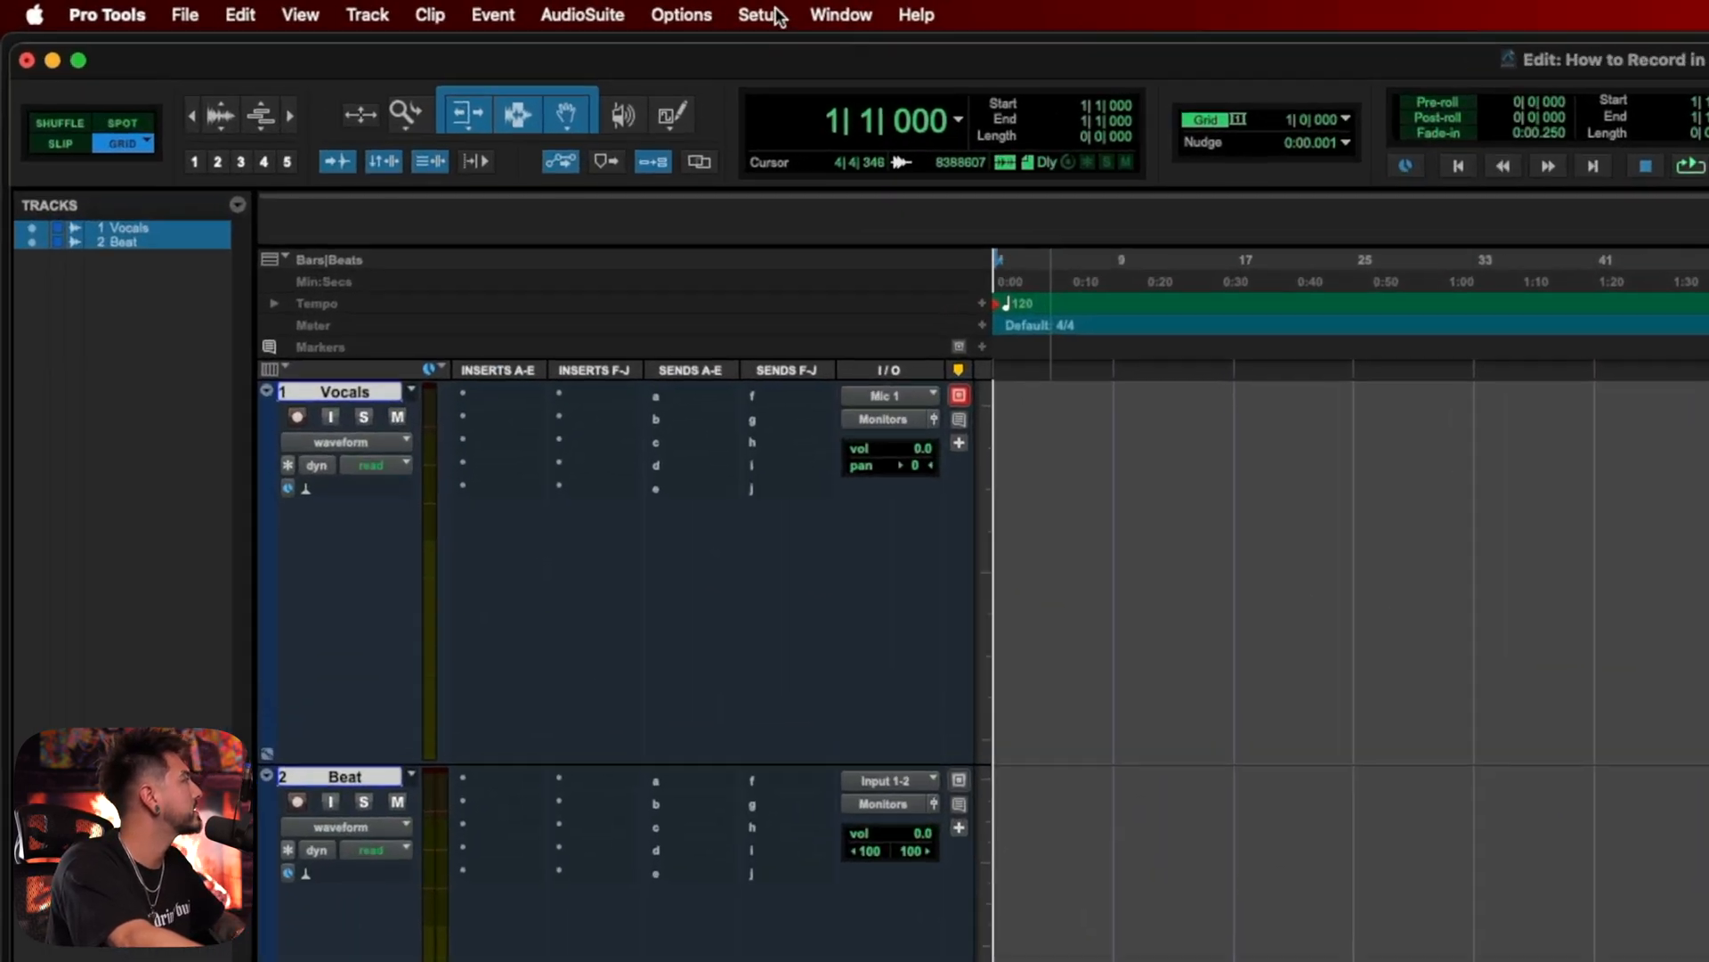
pyautogui.click(759, 15)
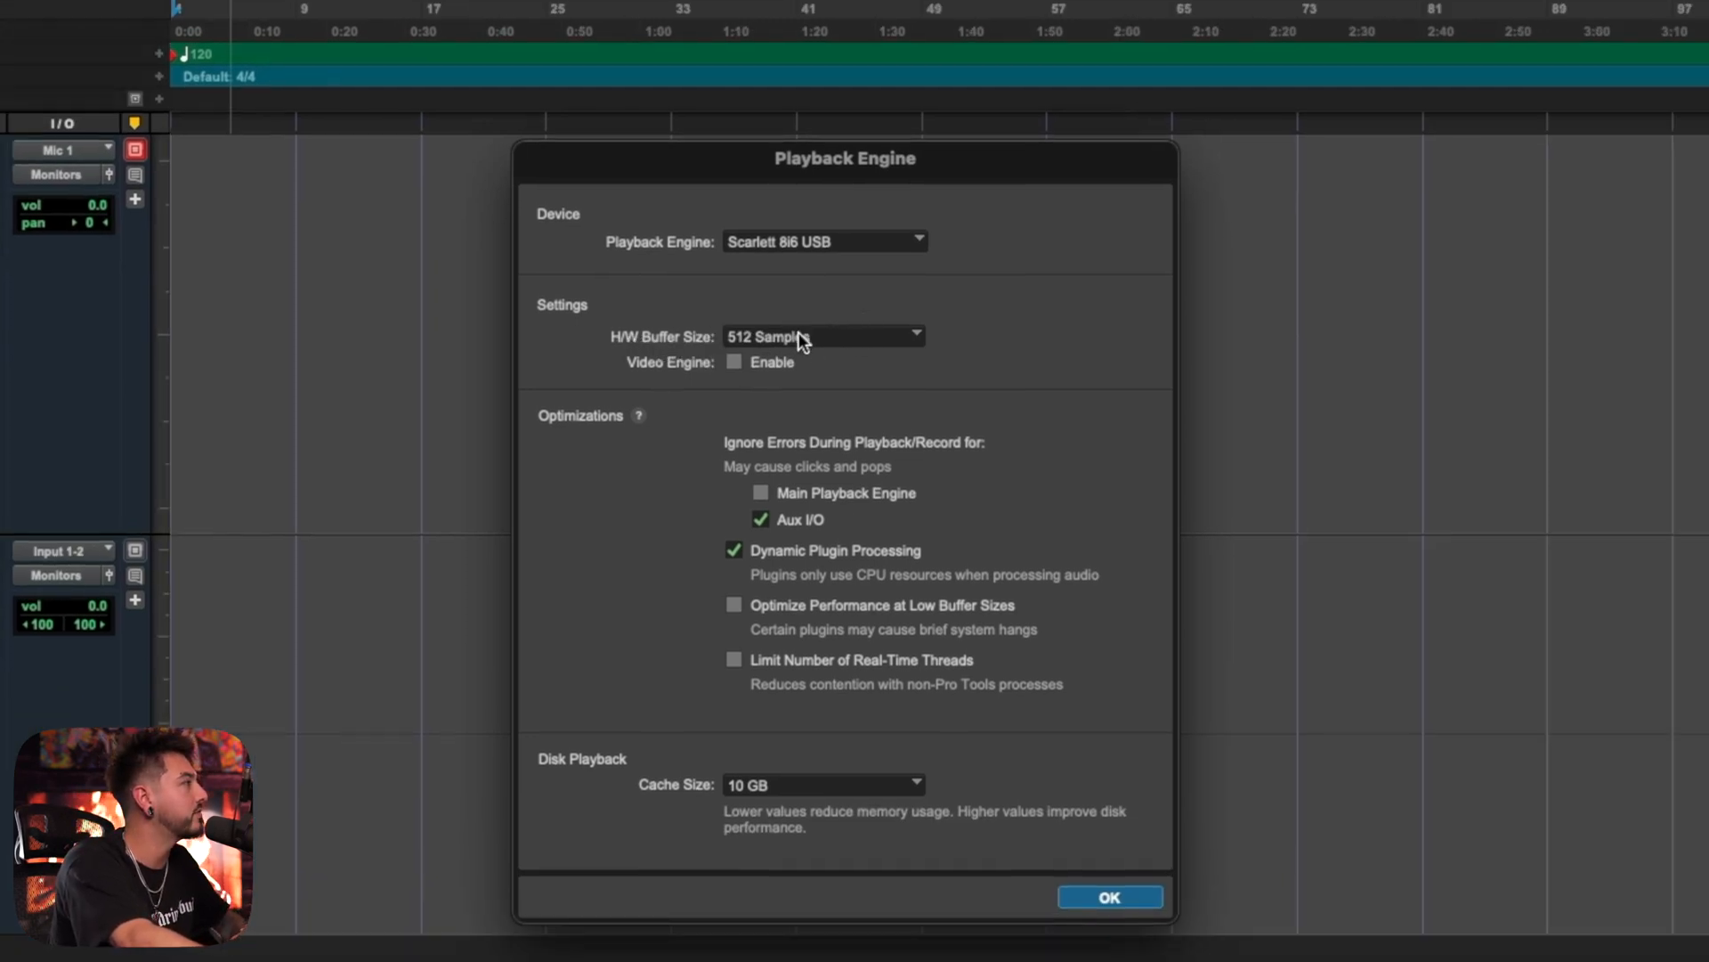
pyautogui.click(822, 336)
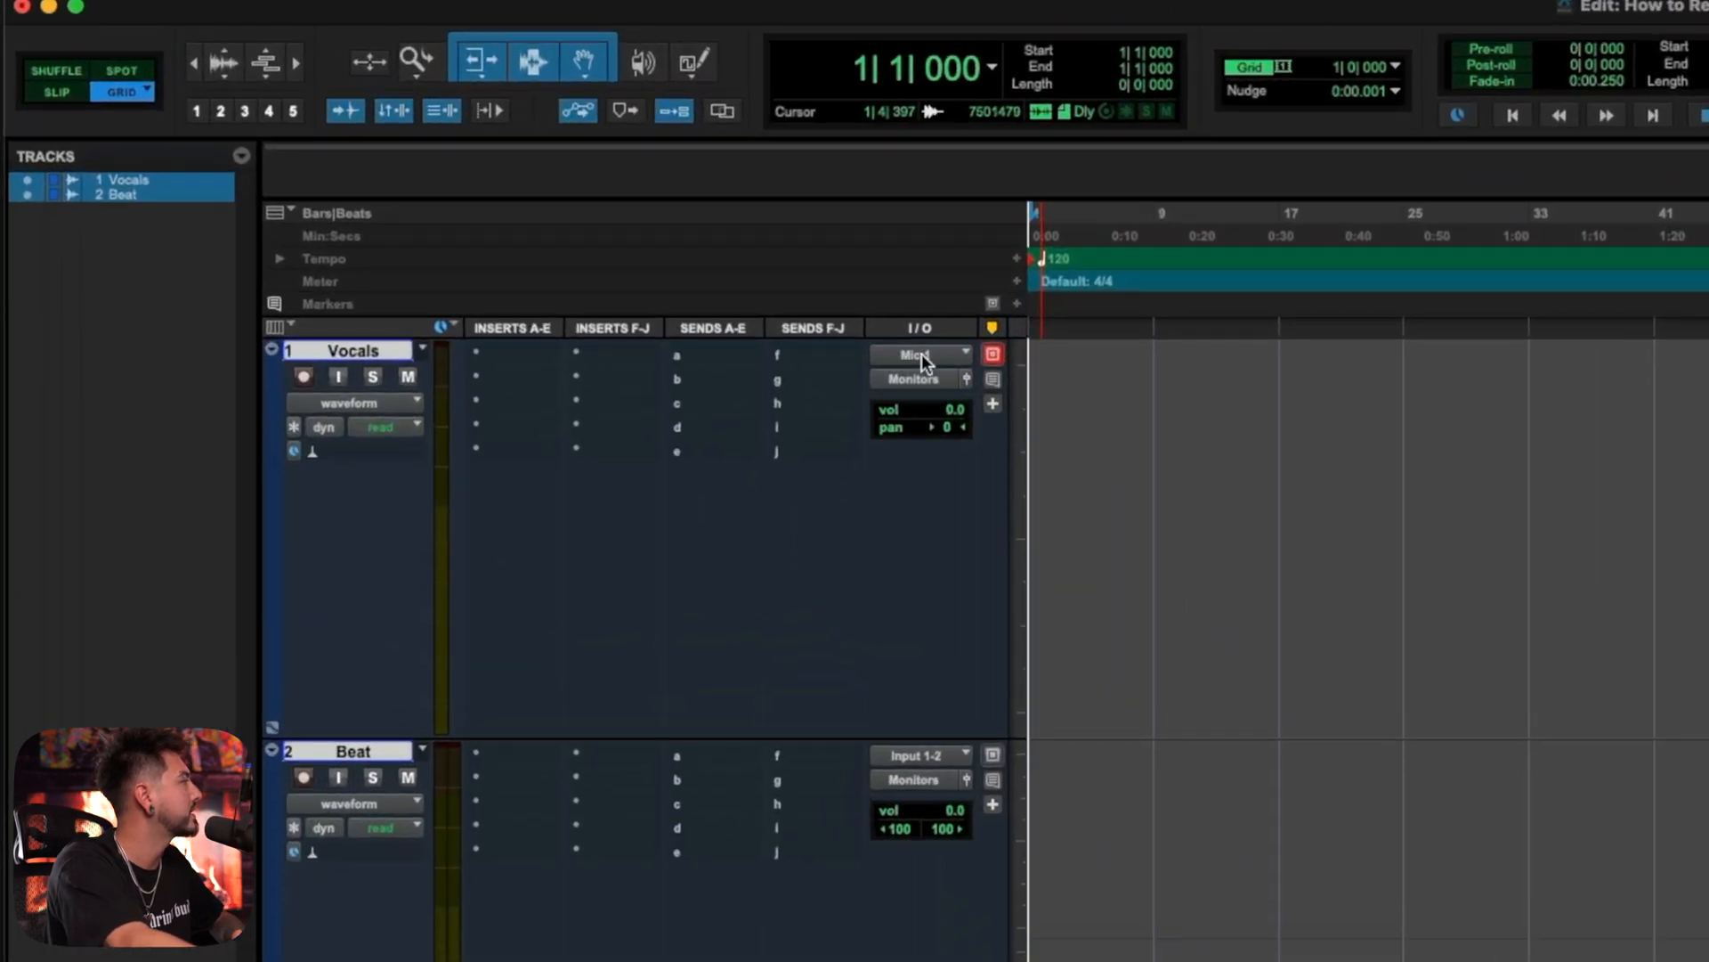
# - Set the Vocals track input to the SM7B (Mono) interface input
pyautogui.click(917, 352)
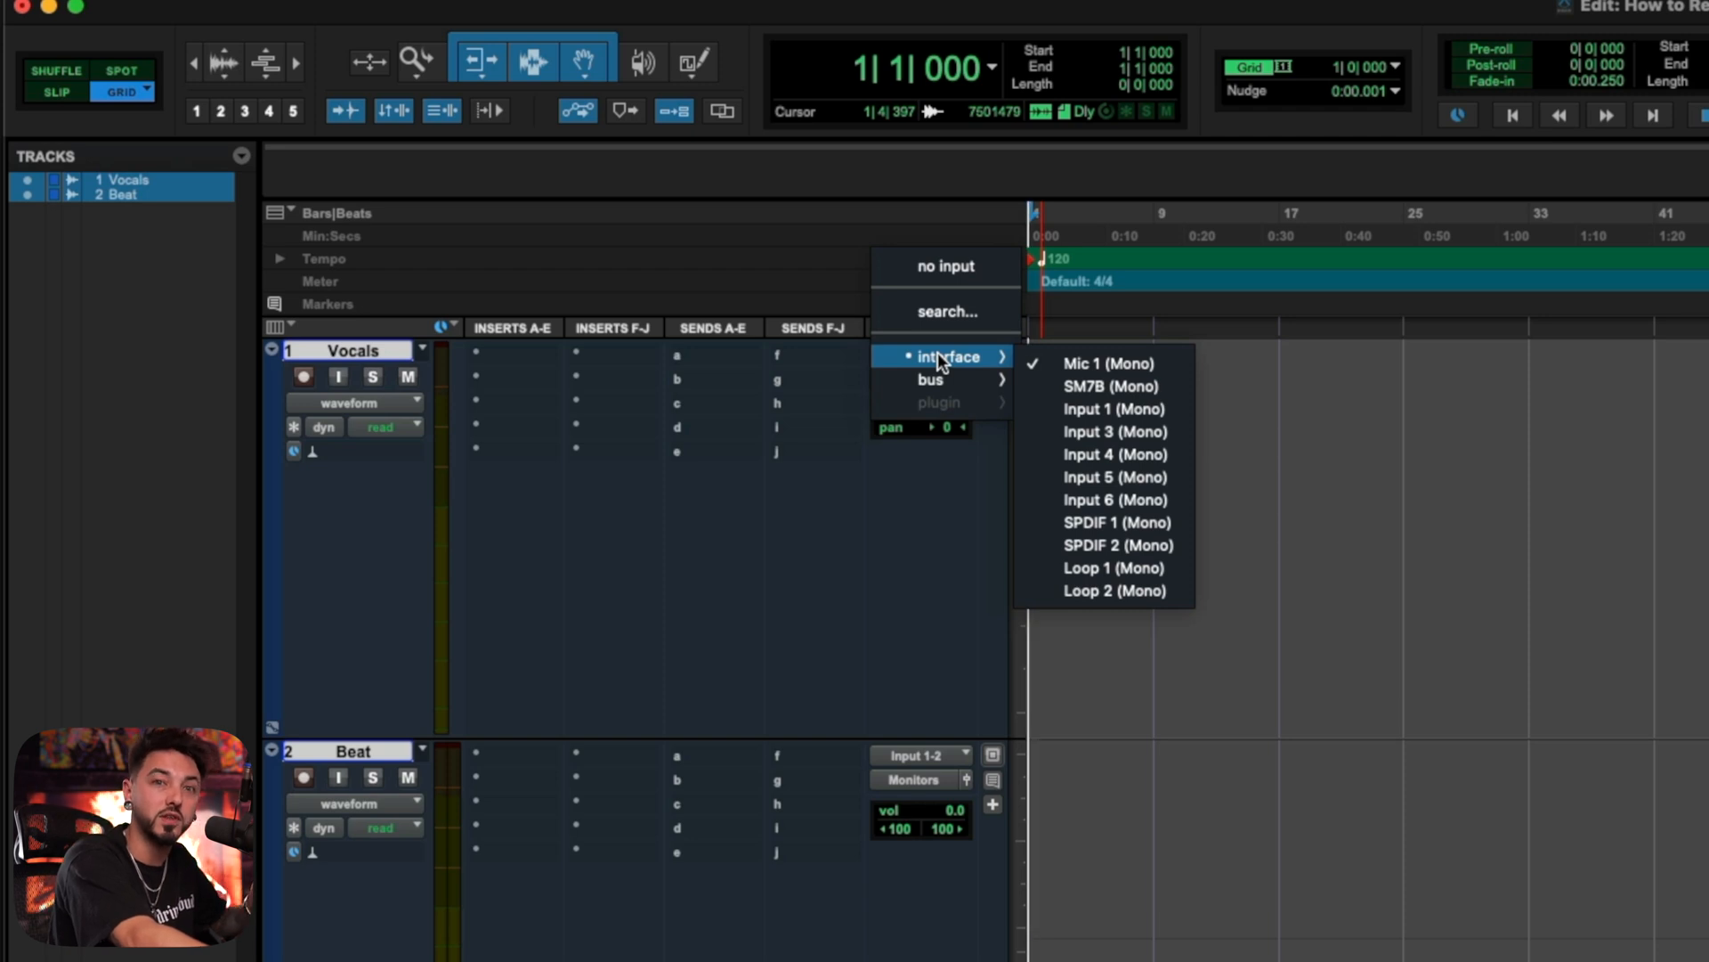
pyautogui.moveTo(1104, 363)
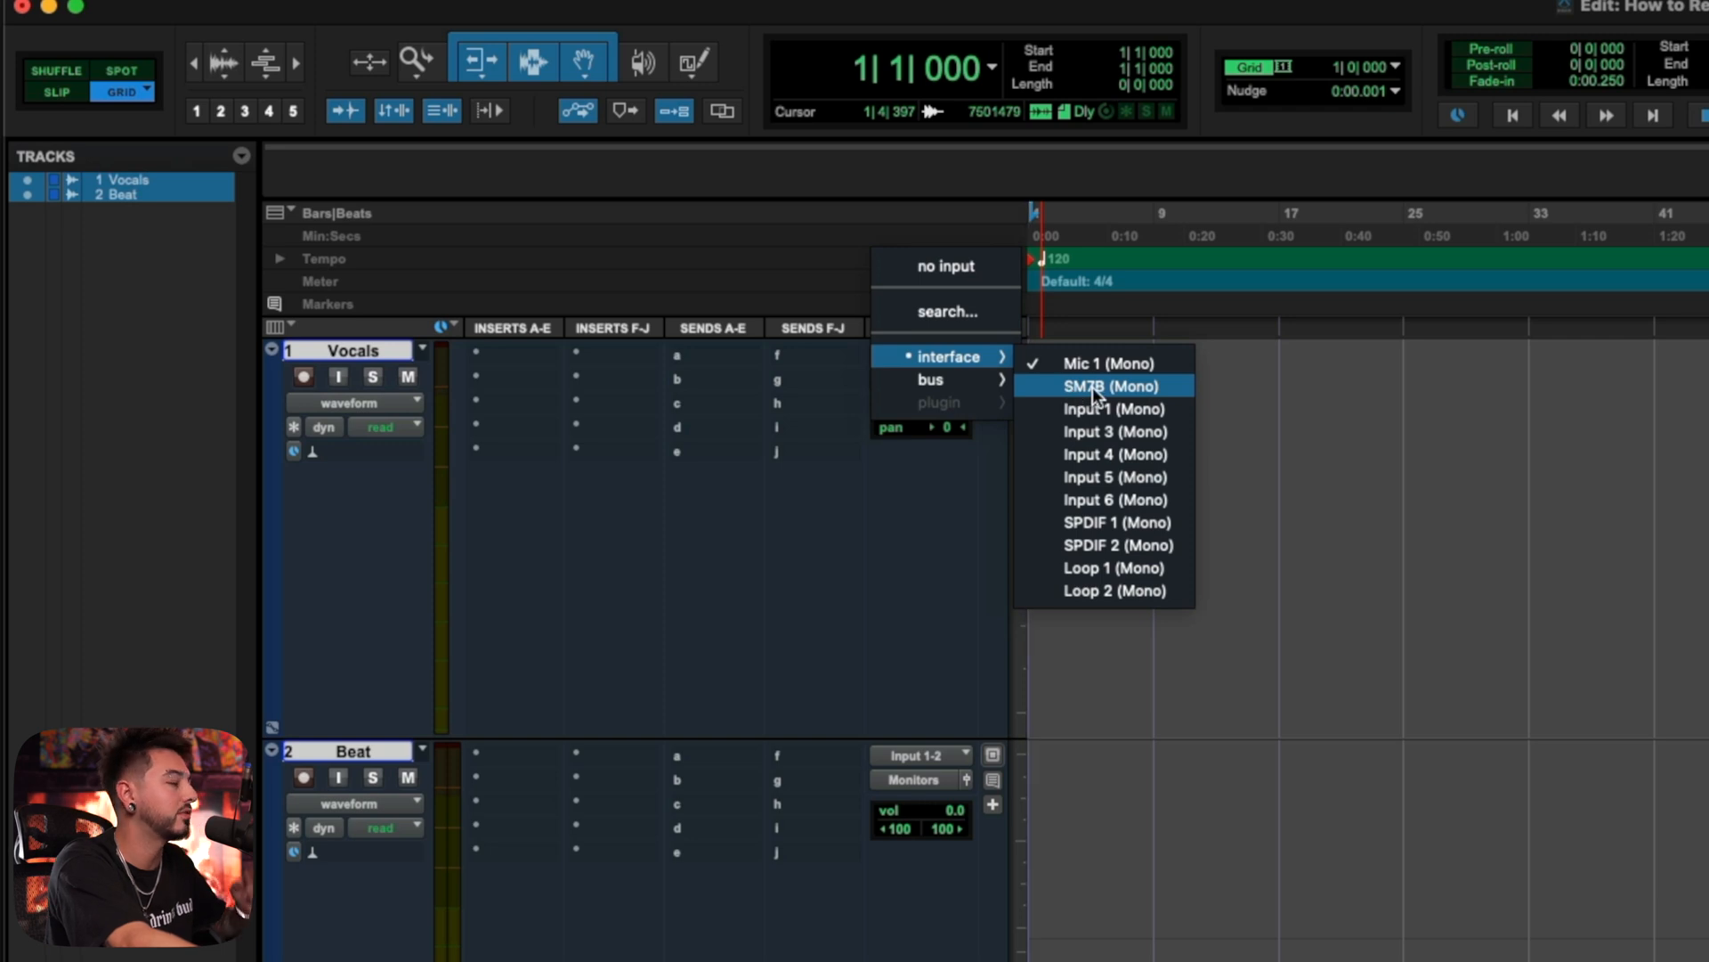
pyautogui.click(1114, 386)
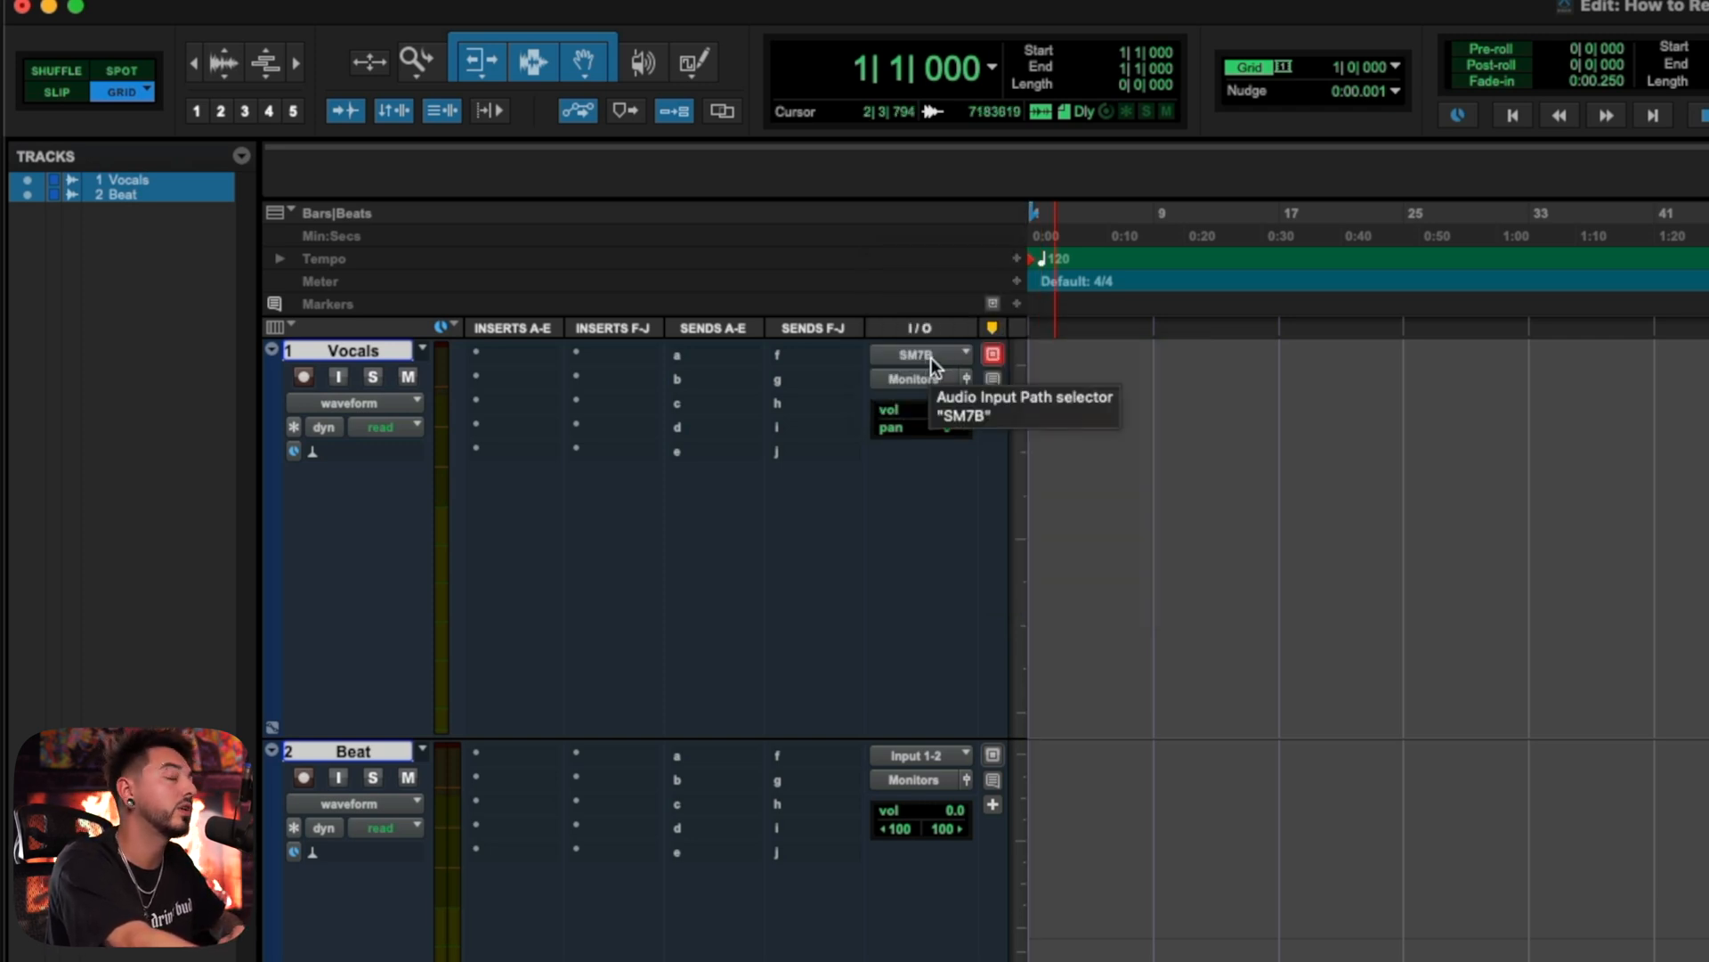
pyautogui.moveTo(749, 366)
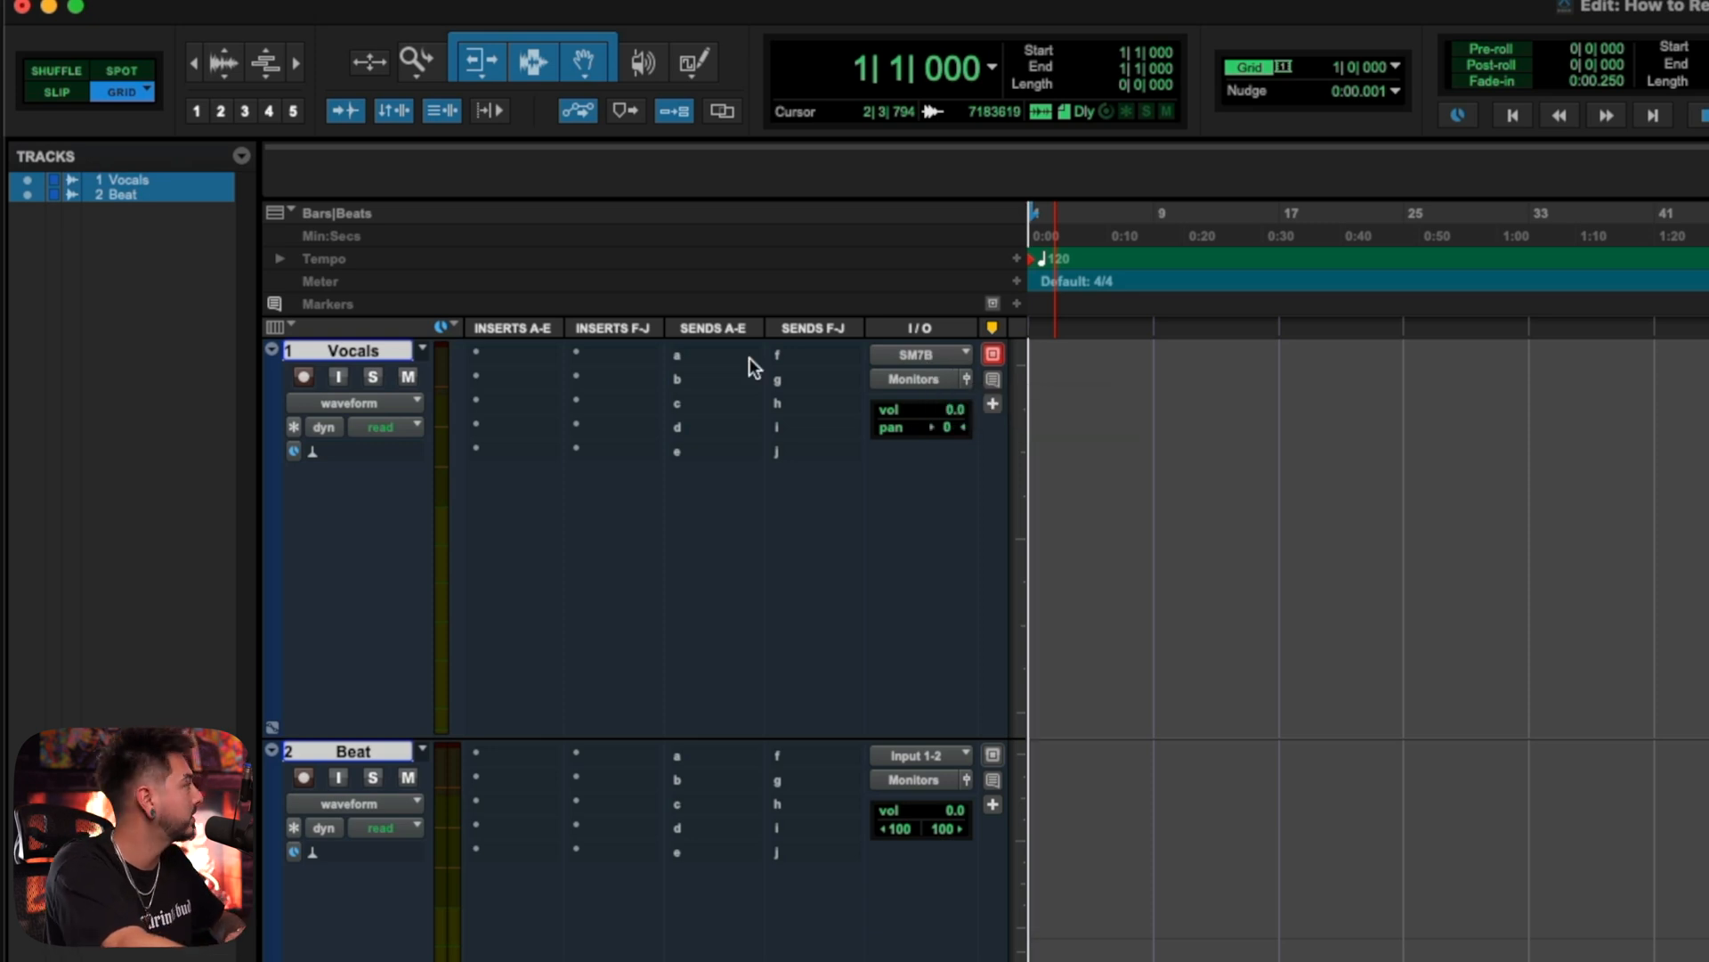
pyautogui.click(302, 375)
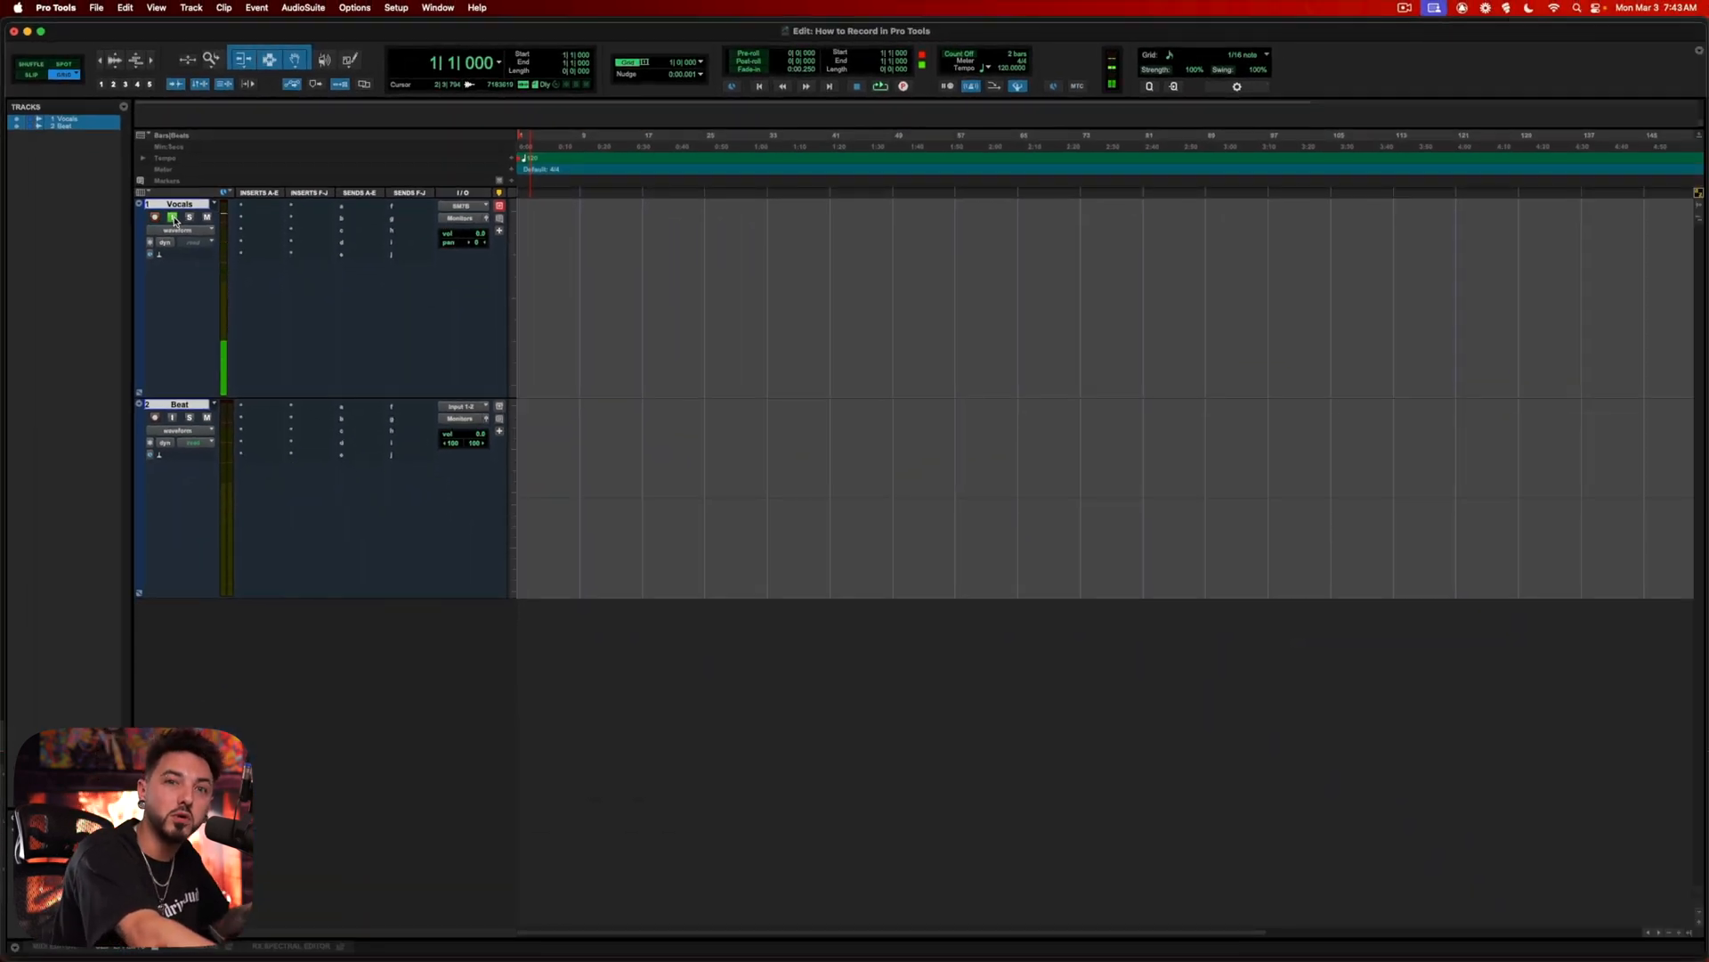
# - Arm the Vocals track and record takes Vocals_01-02 and Vocals_01-03
pyautogui.click(903, 86)
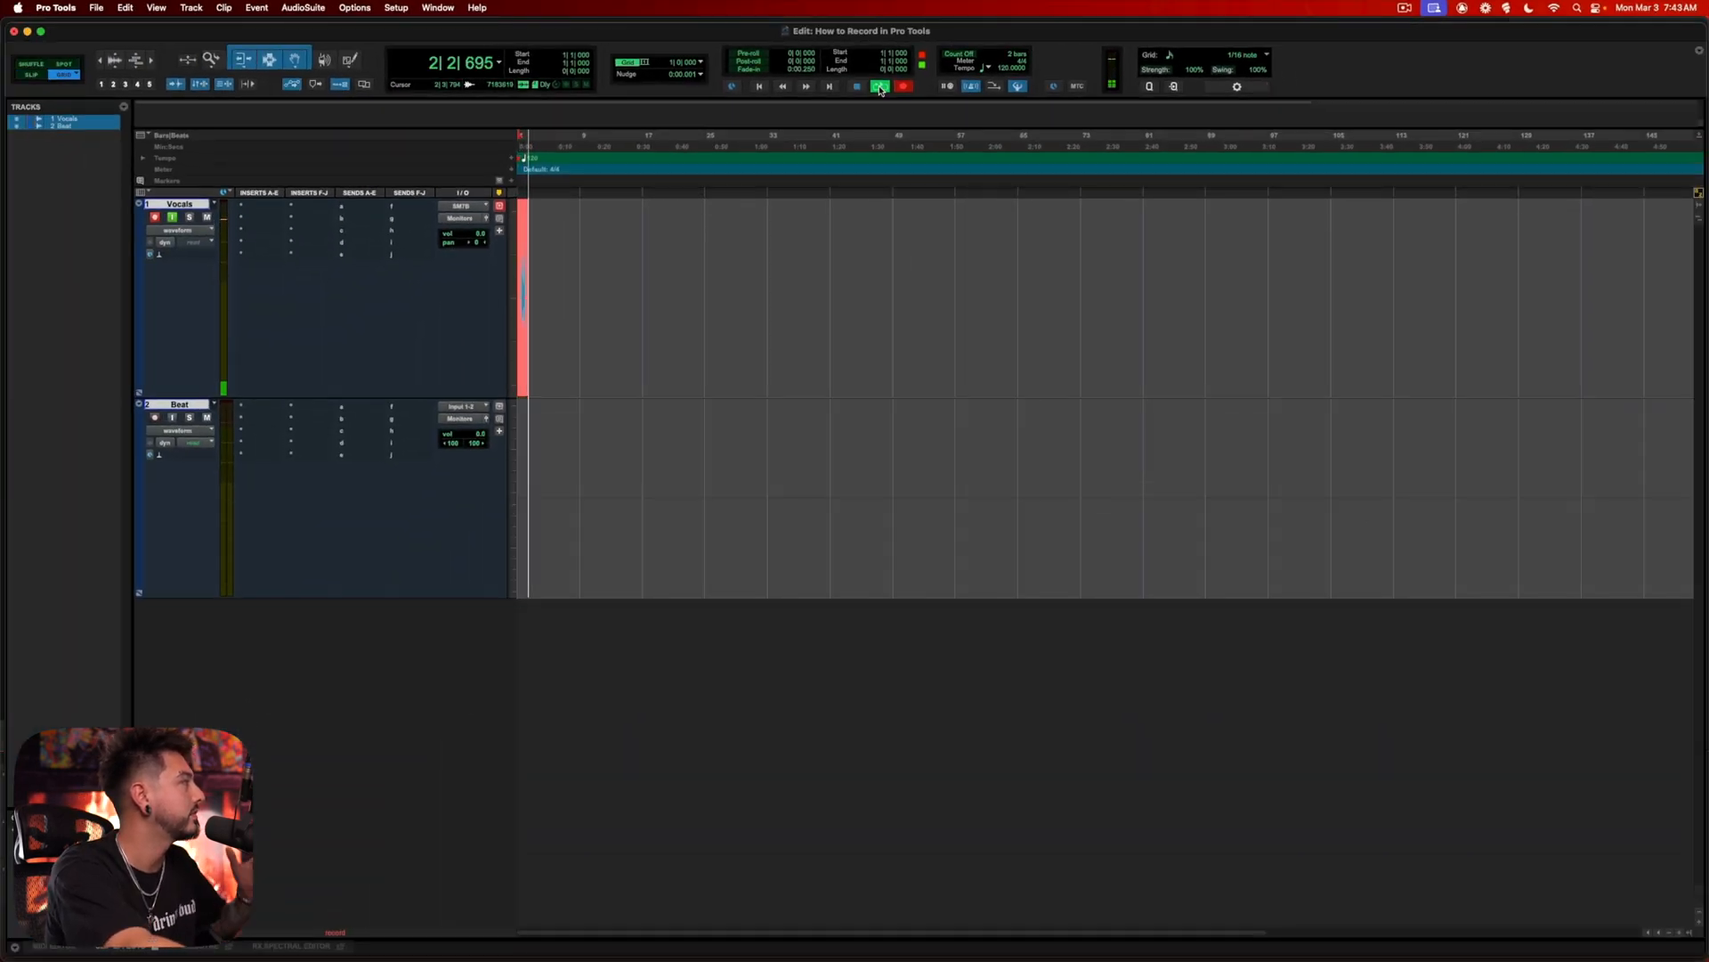
pyautogui.click(903, 87)
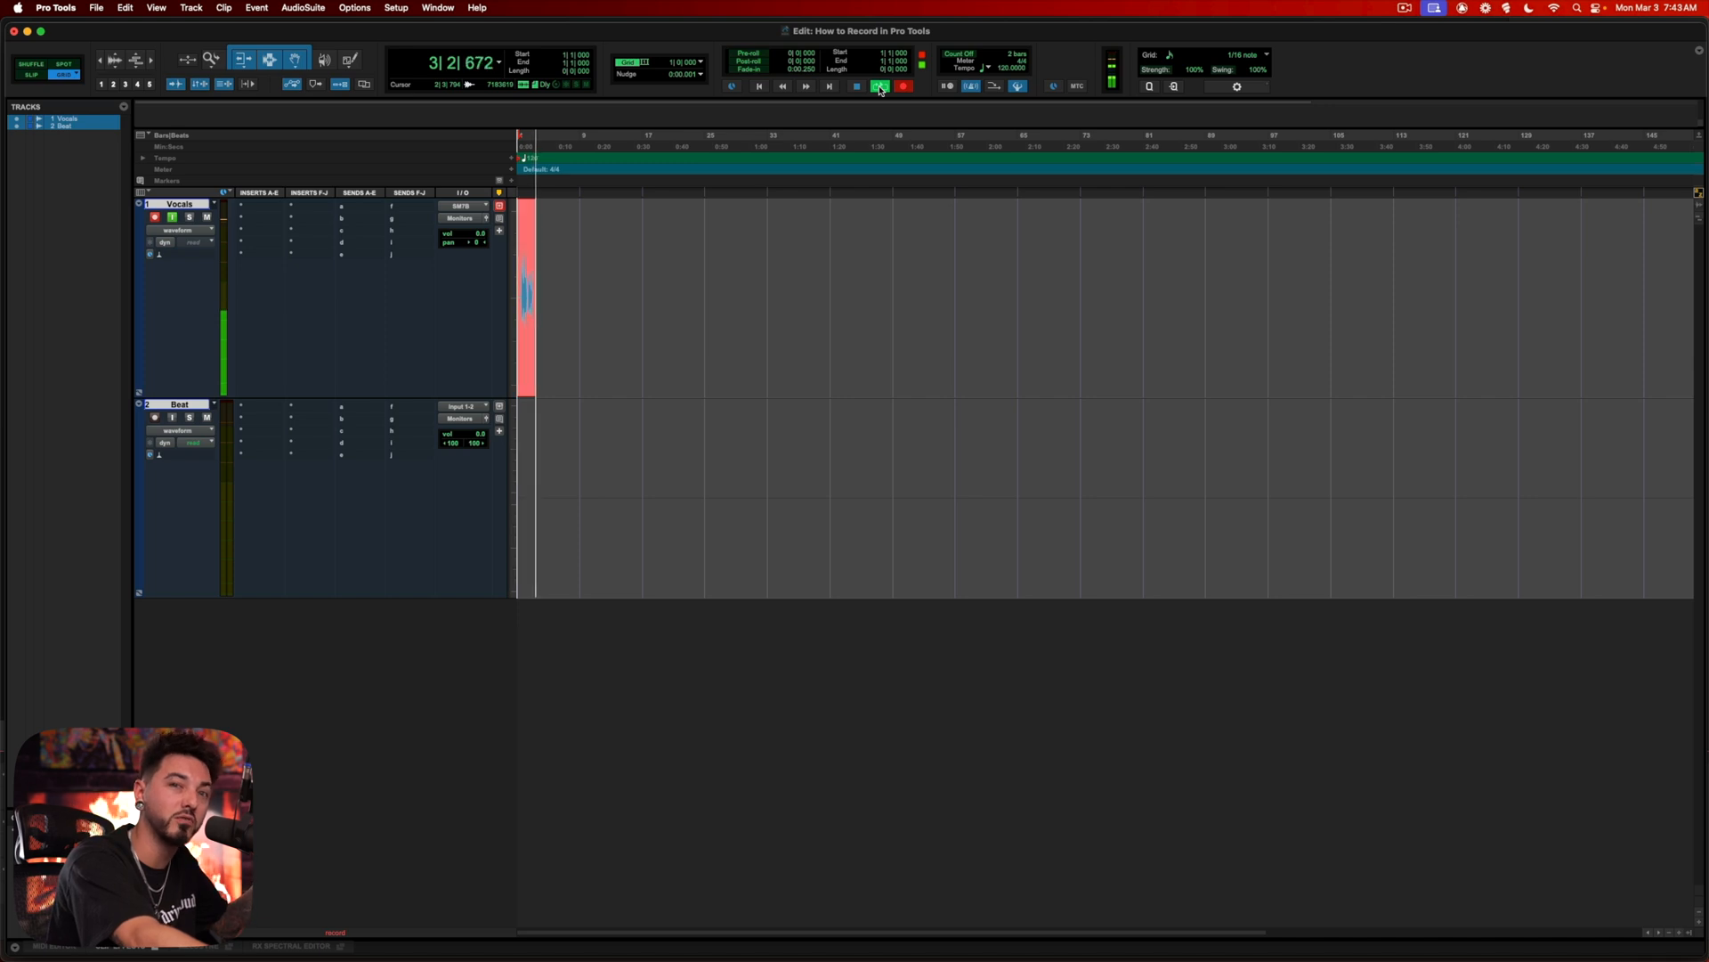
pyautogui.click(856, 87)
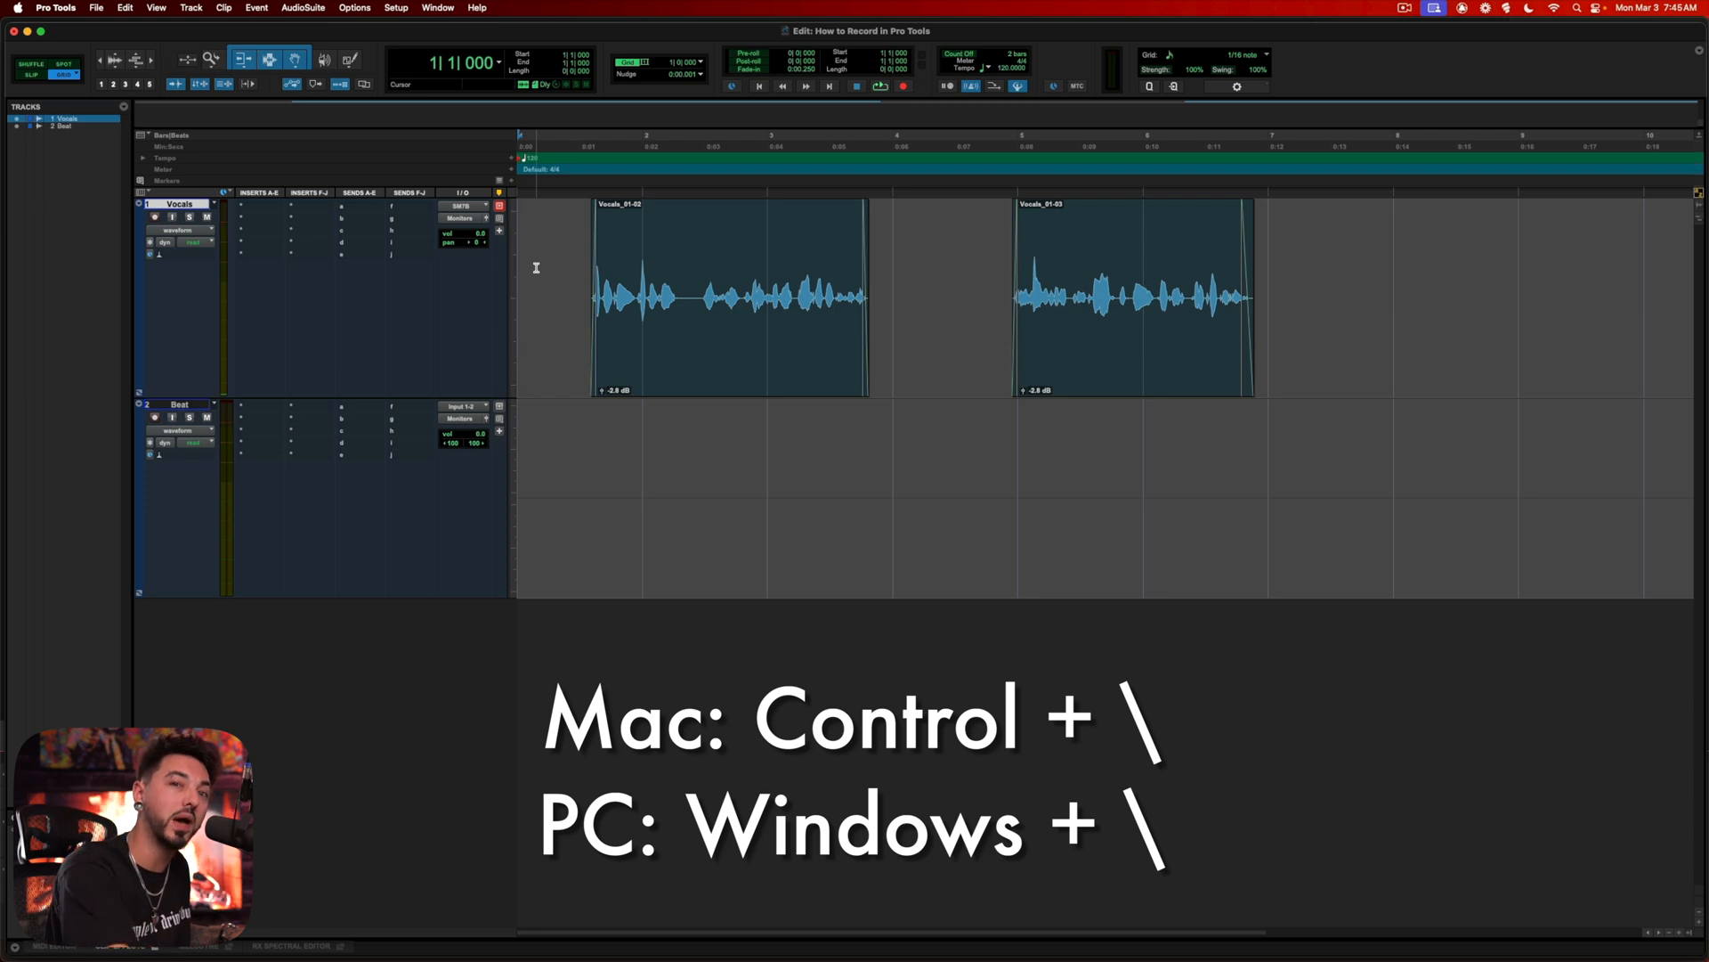
# - Create a new Vocals.01 playlist on the Vocals track
pyautogui.press('ctrl+\\')
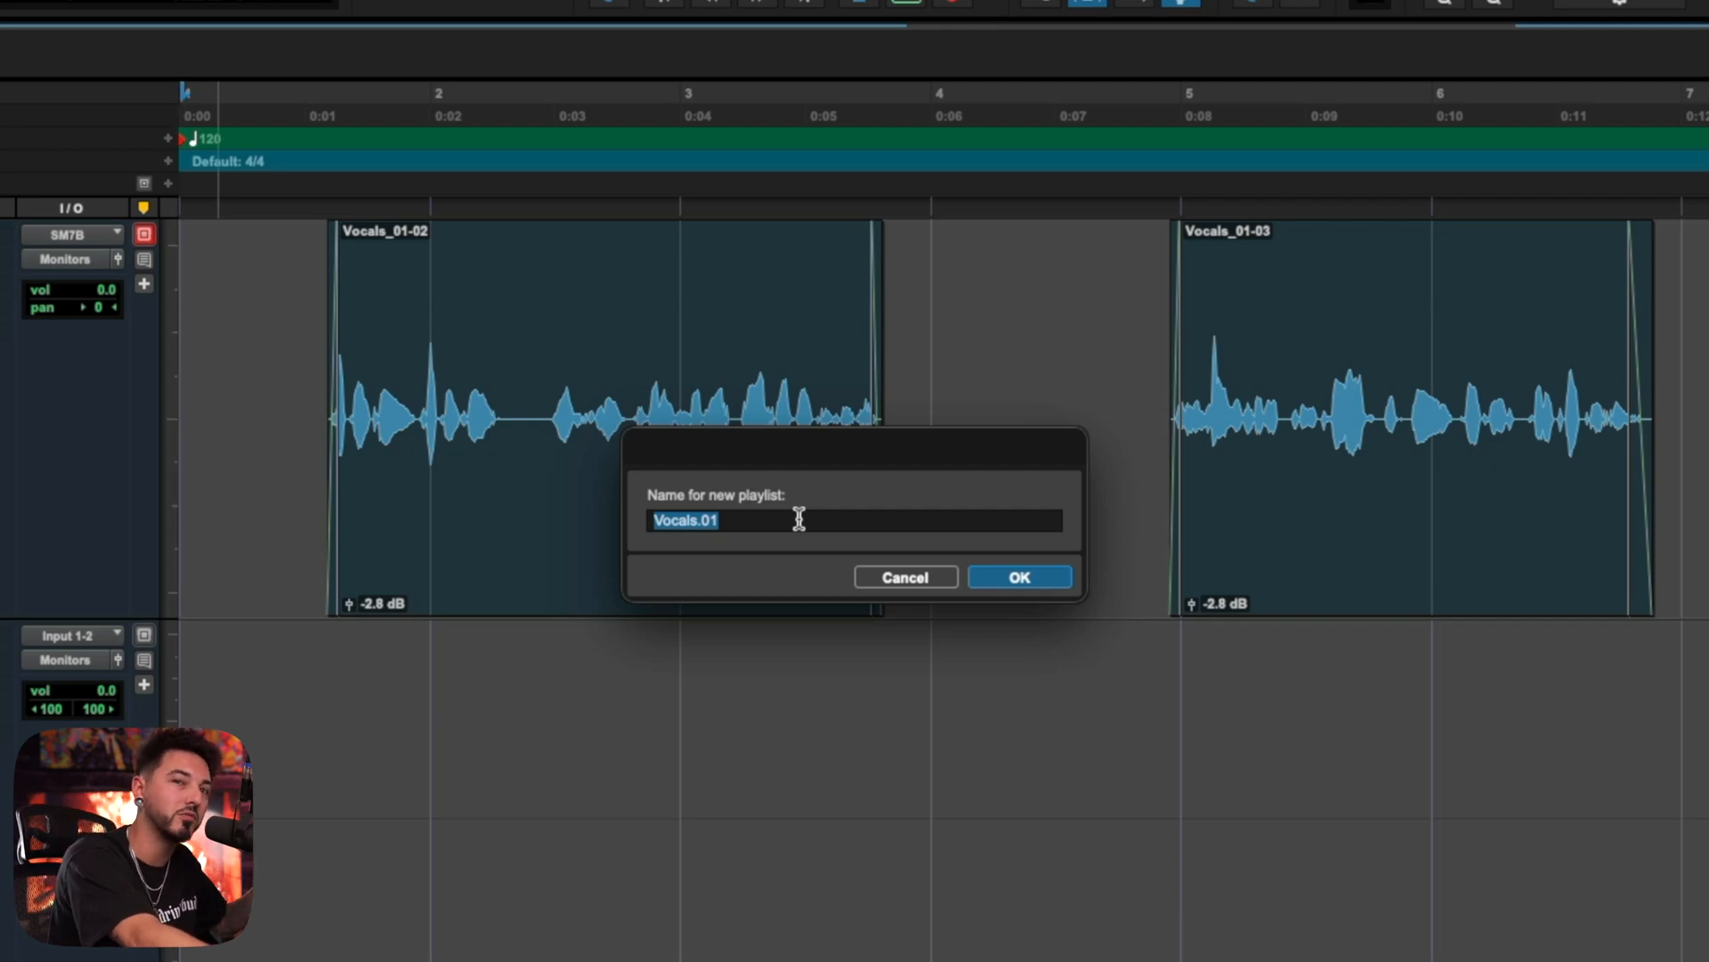
pyautogui.click(1017, 576)
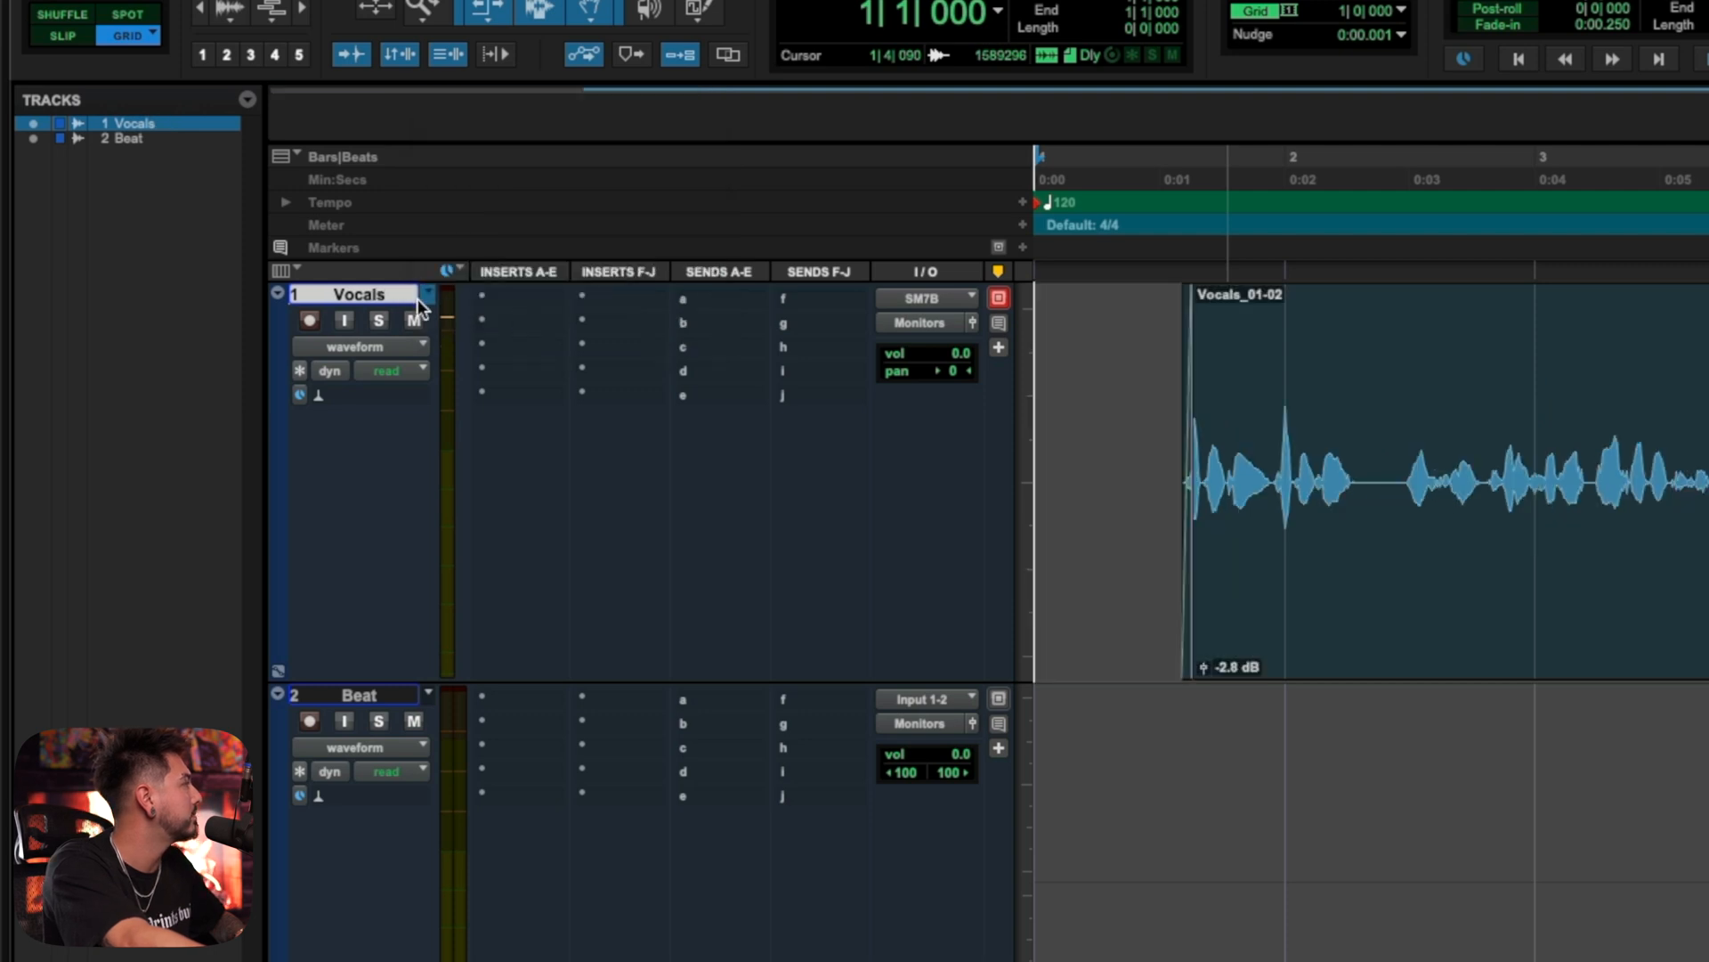
pyautogui.moveTo(480, 326)
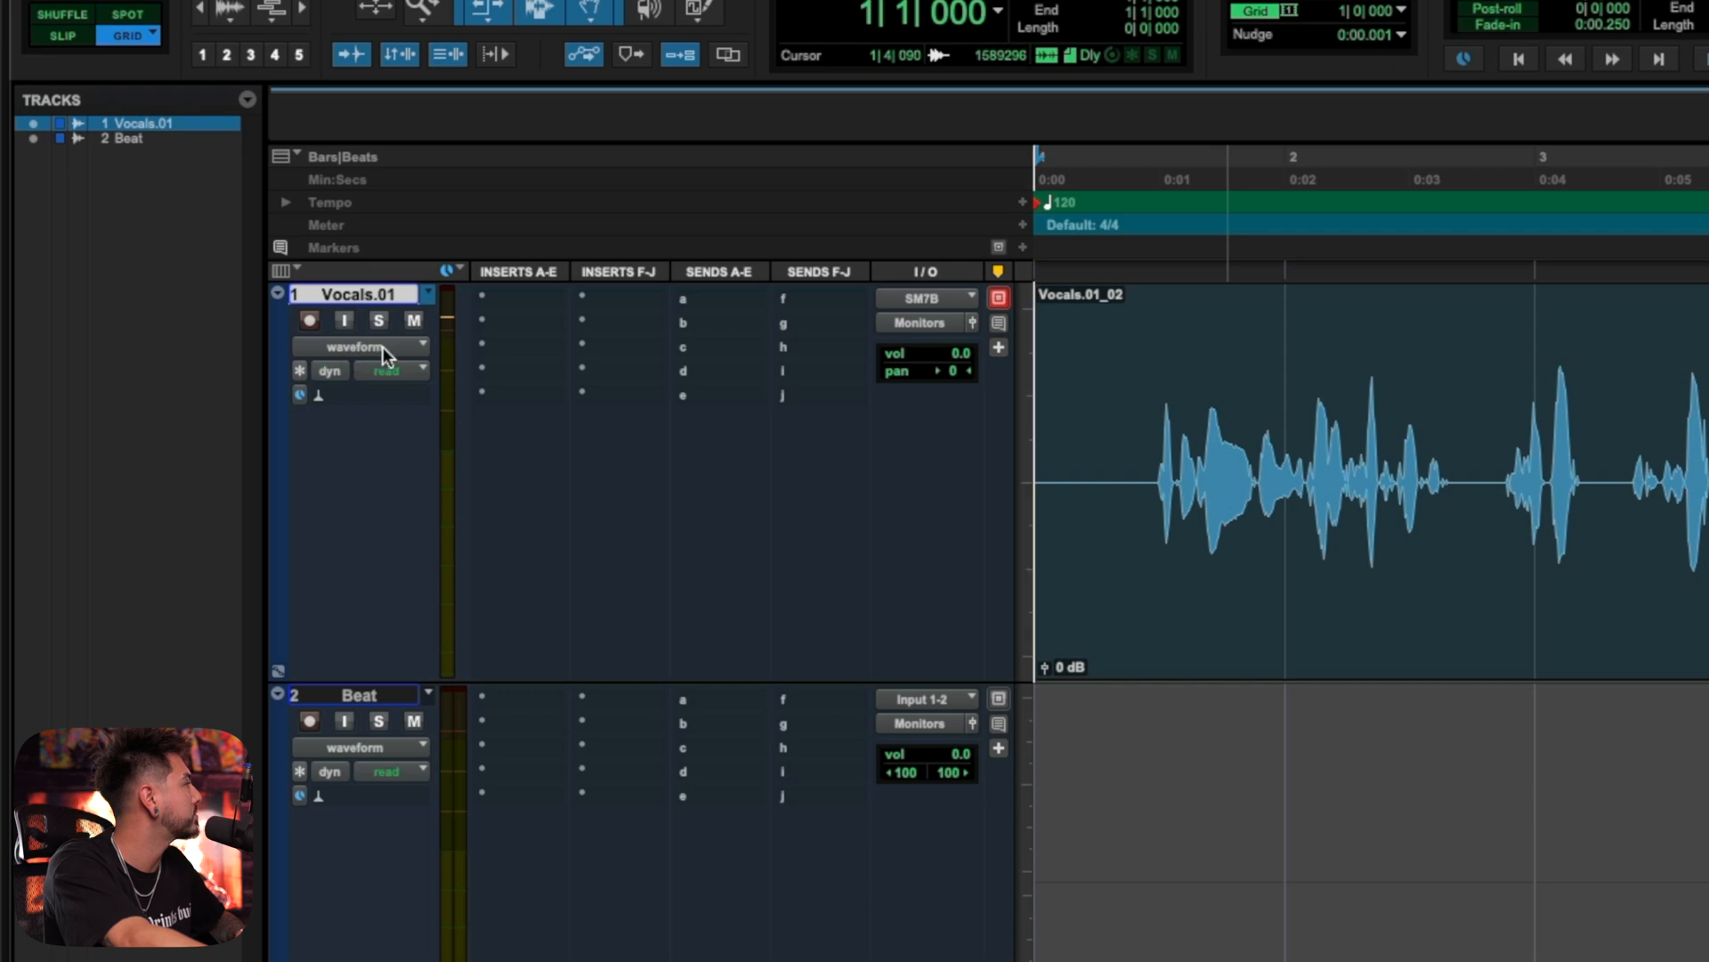
# - Switch the Vocals.01 track view from Waveform to Playlists
pyautogui.click(360, 346)
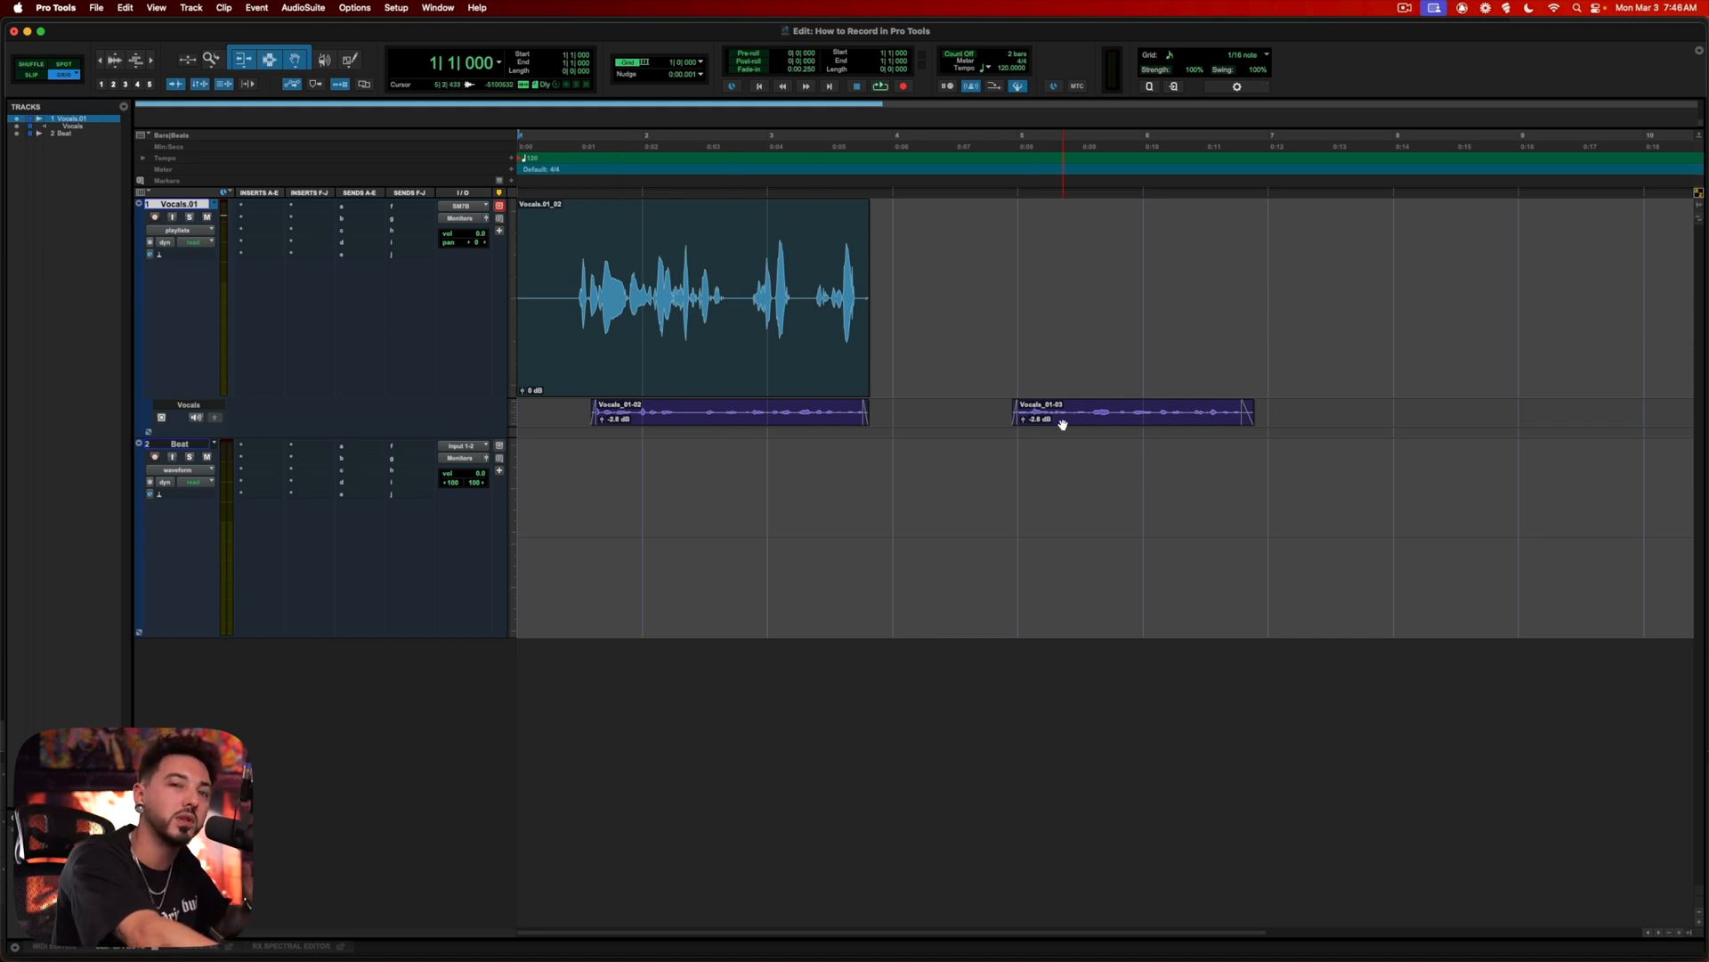
pyautogui.click(1133, 412)
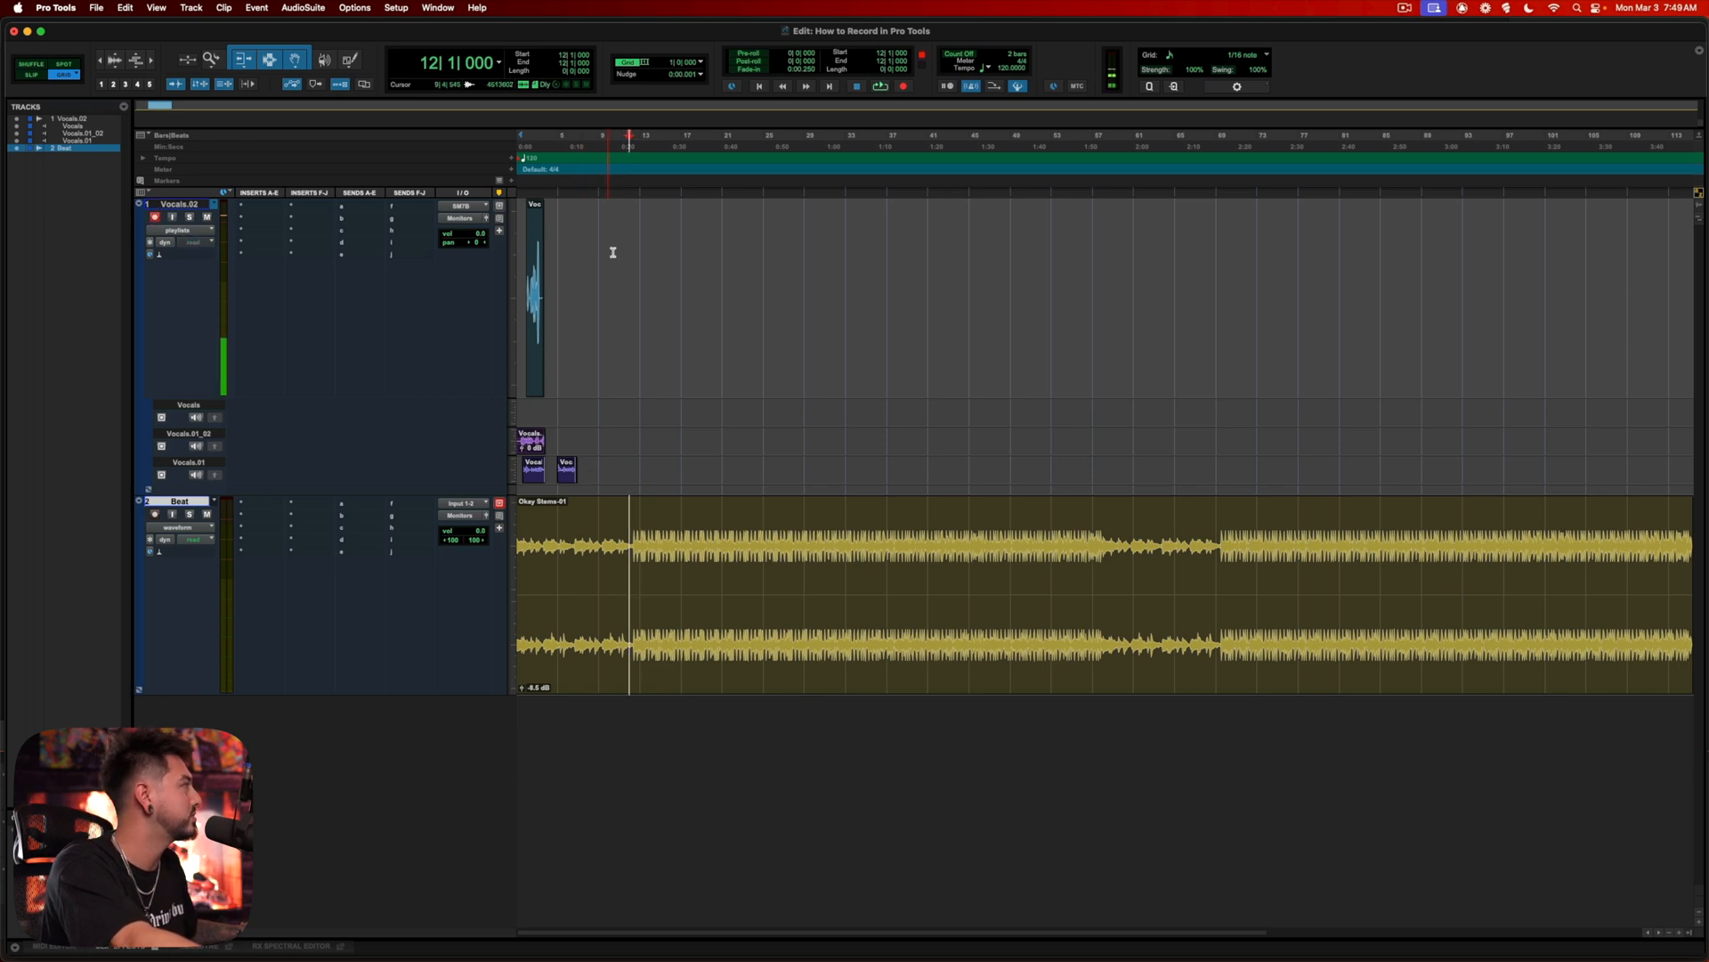
# - Record a second vocal take on Vocals.02, then return to Waveform view
pyautogui.click(903, 87)
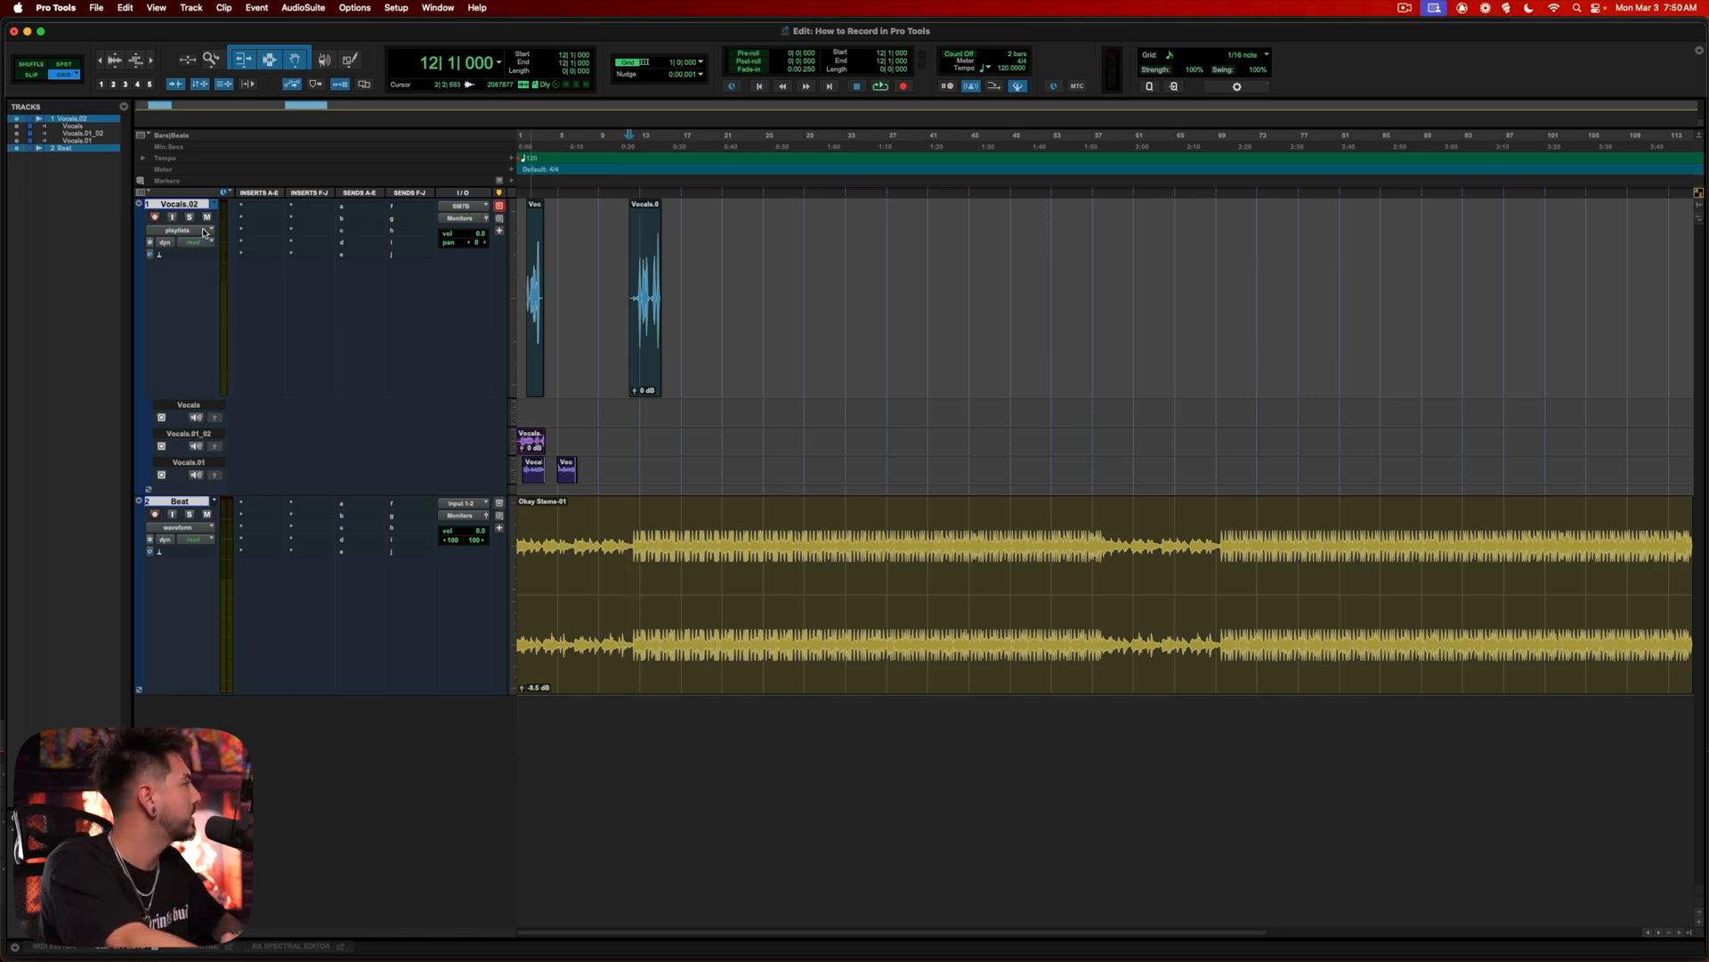
pyautogui.click(175, 230)
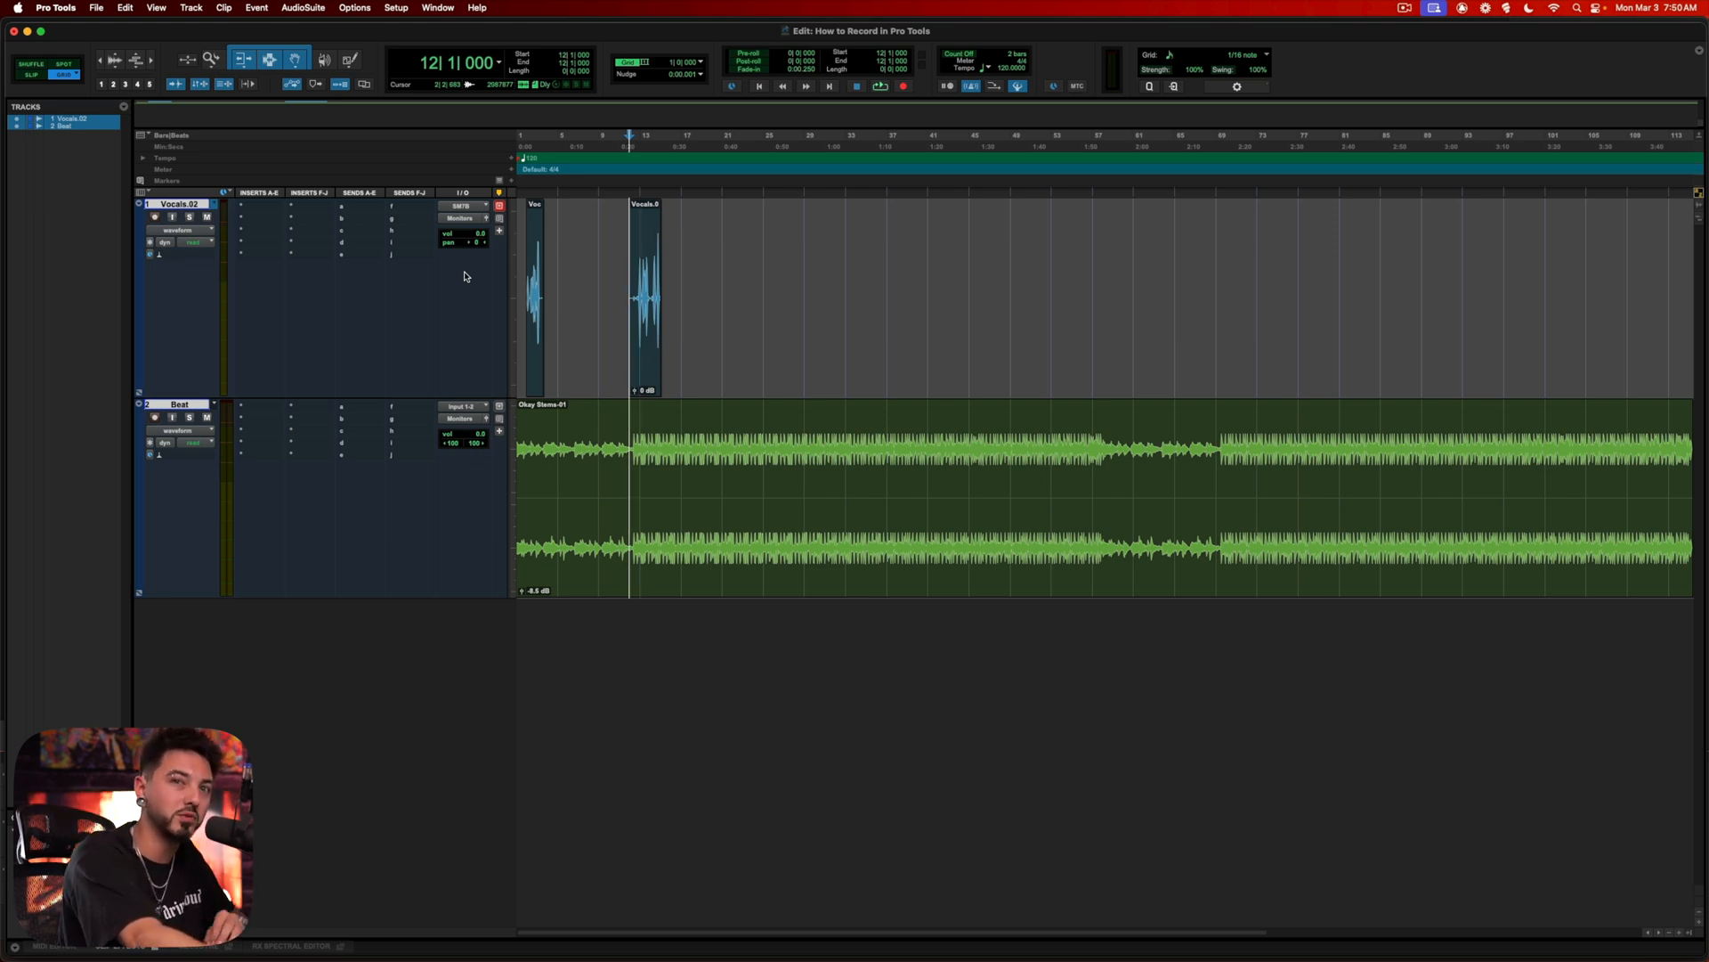
# - Recall a lead vocal track preset from VOCAL PRESETS > Leads onto Vocals.02
pyautogui.rightClick(164, 205)
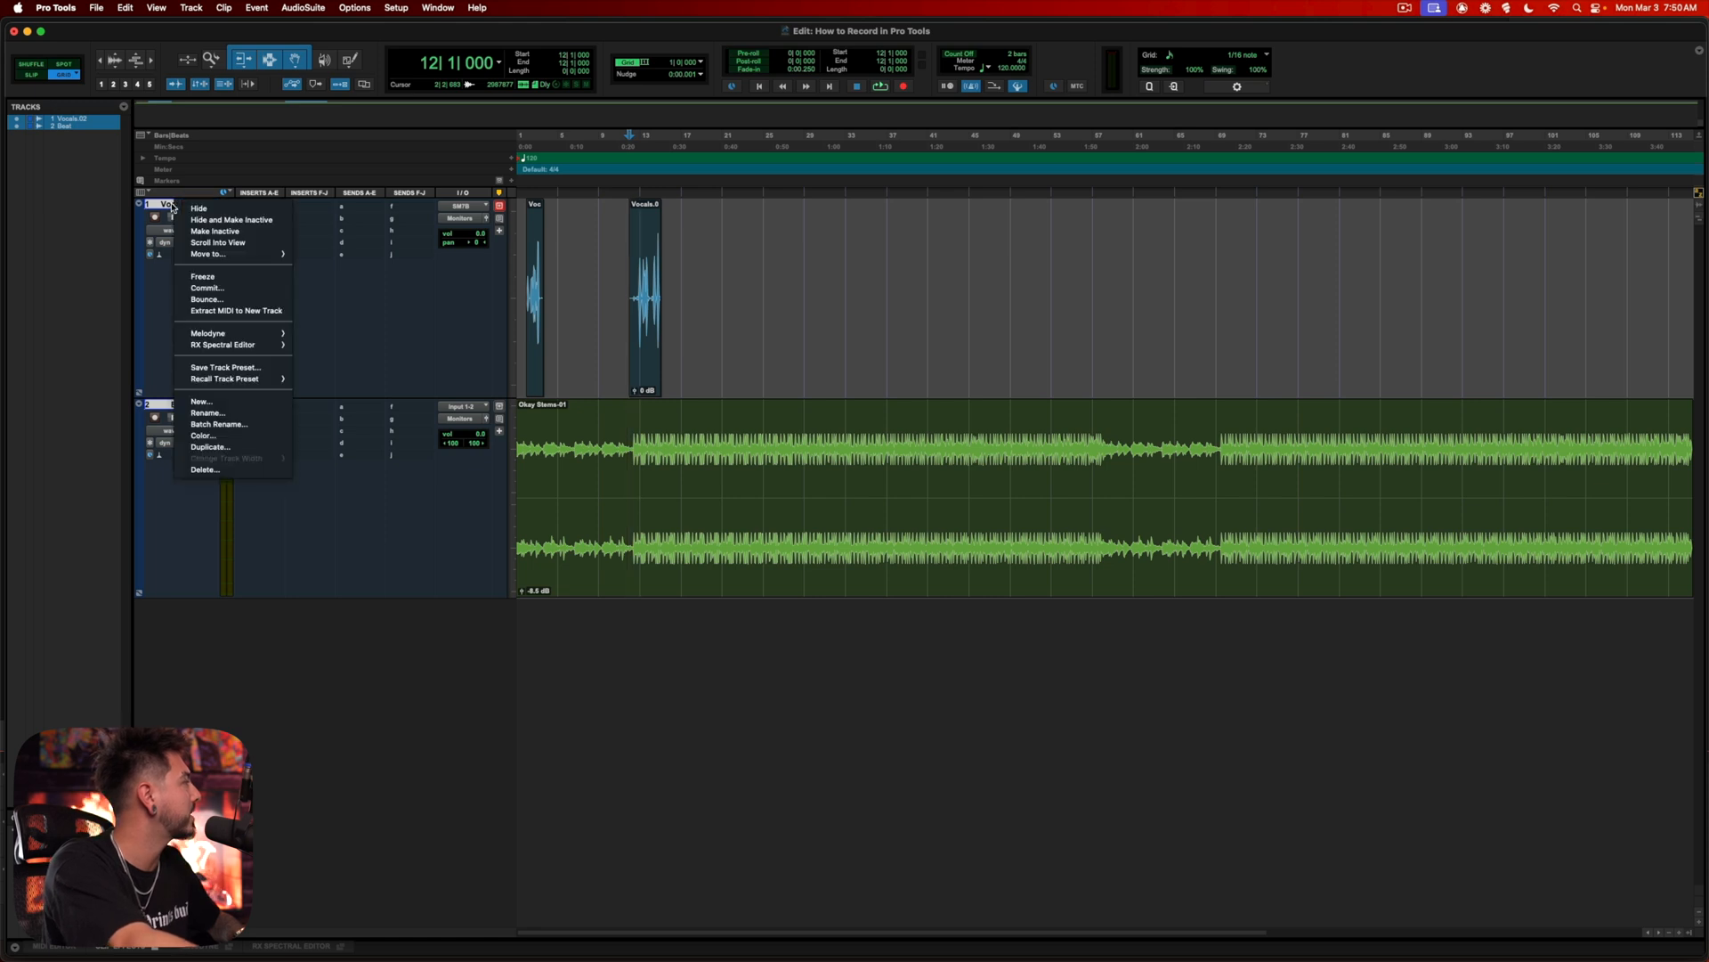
pyautogui.moveTo(225, 379)
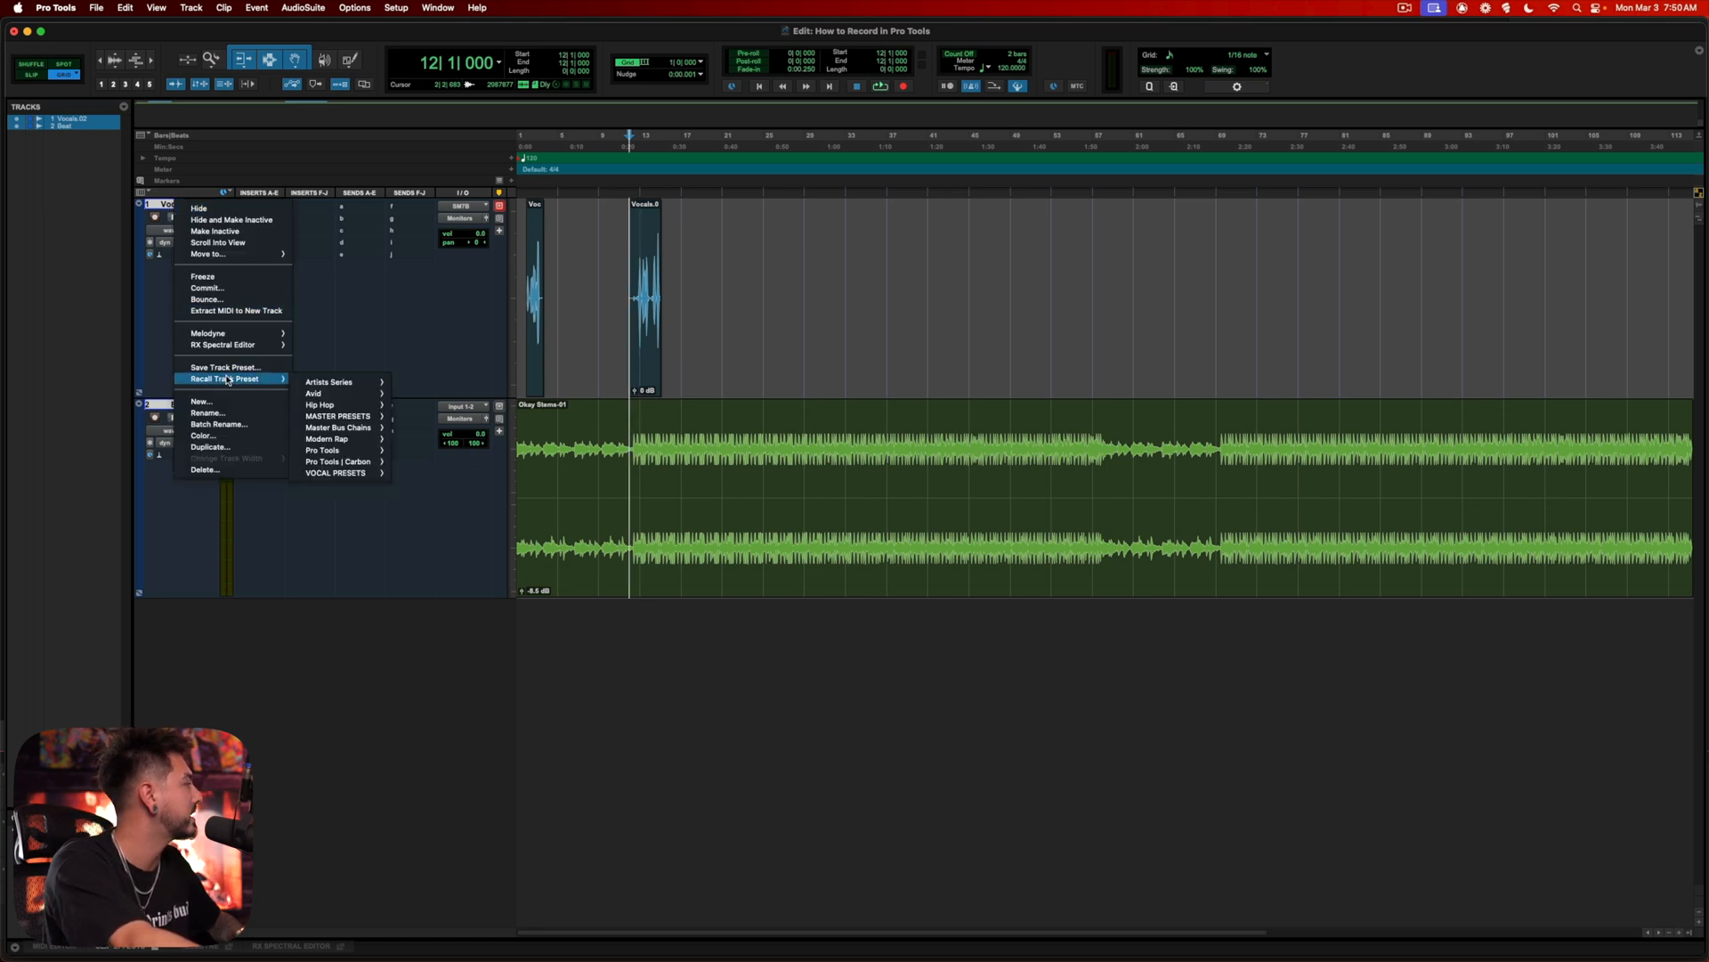
pyautogui.moveTo(329, 382)
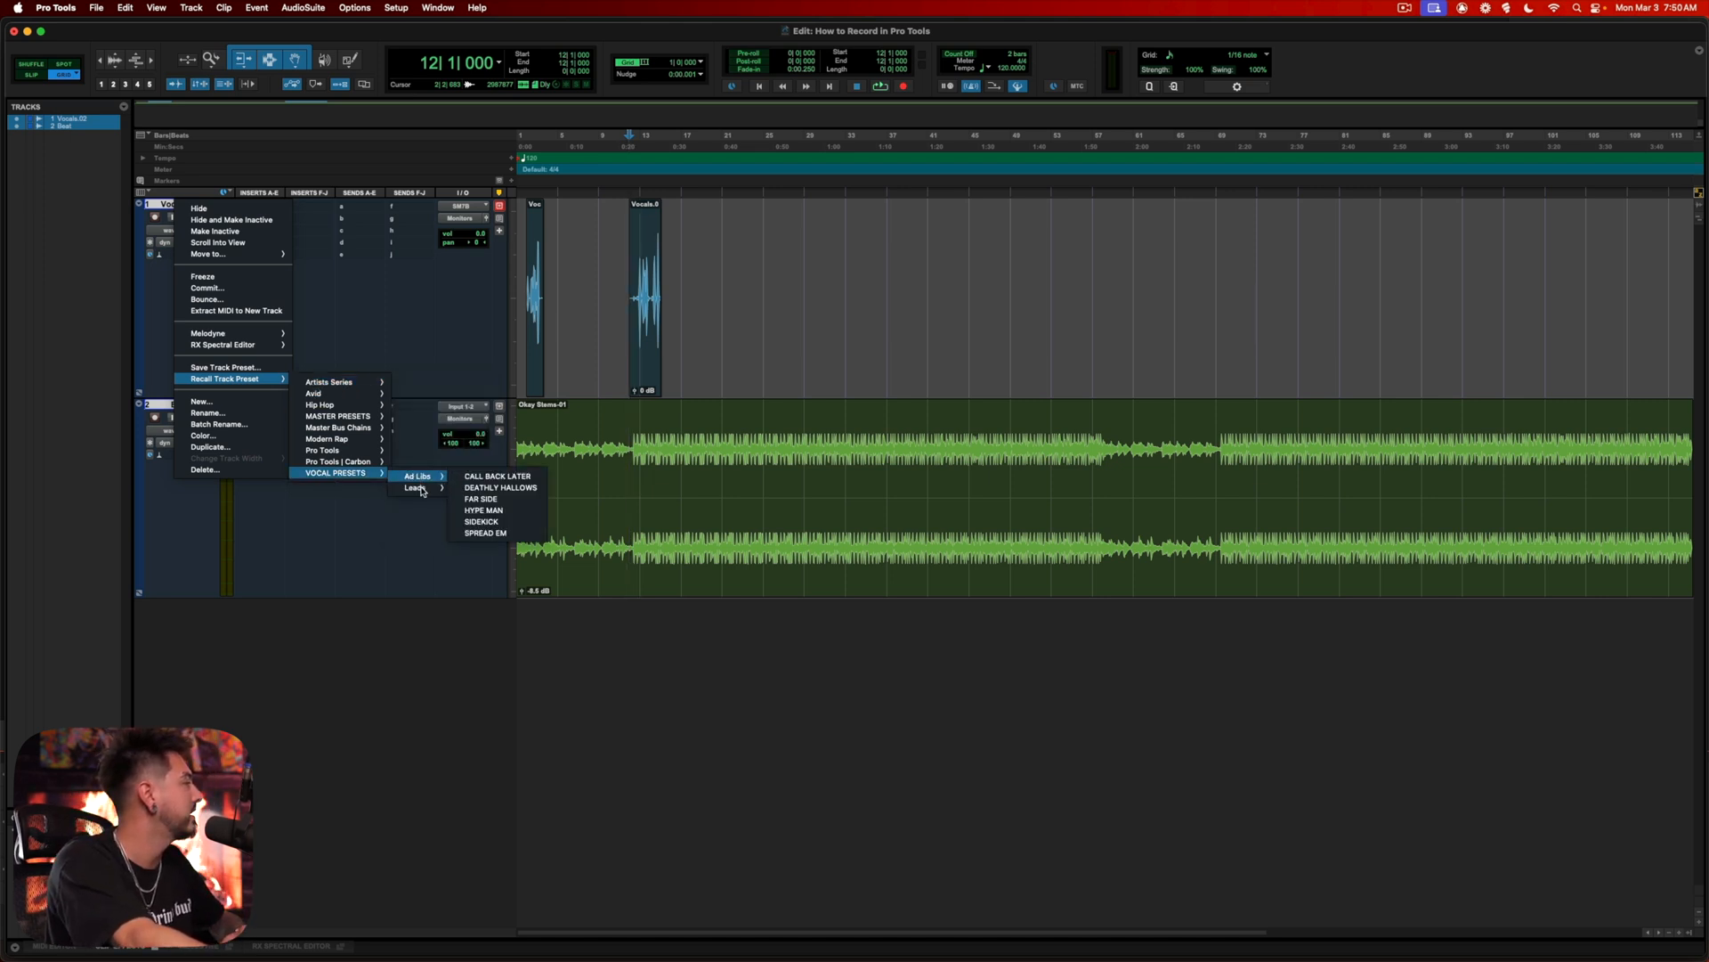
pyautogui.moveTo(415, 487)
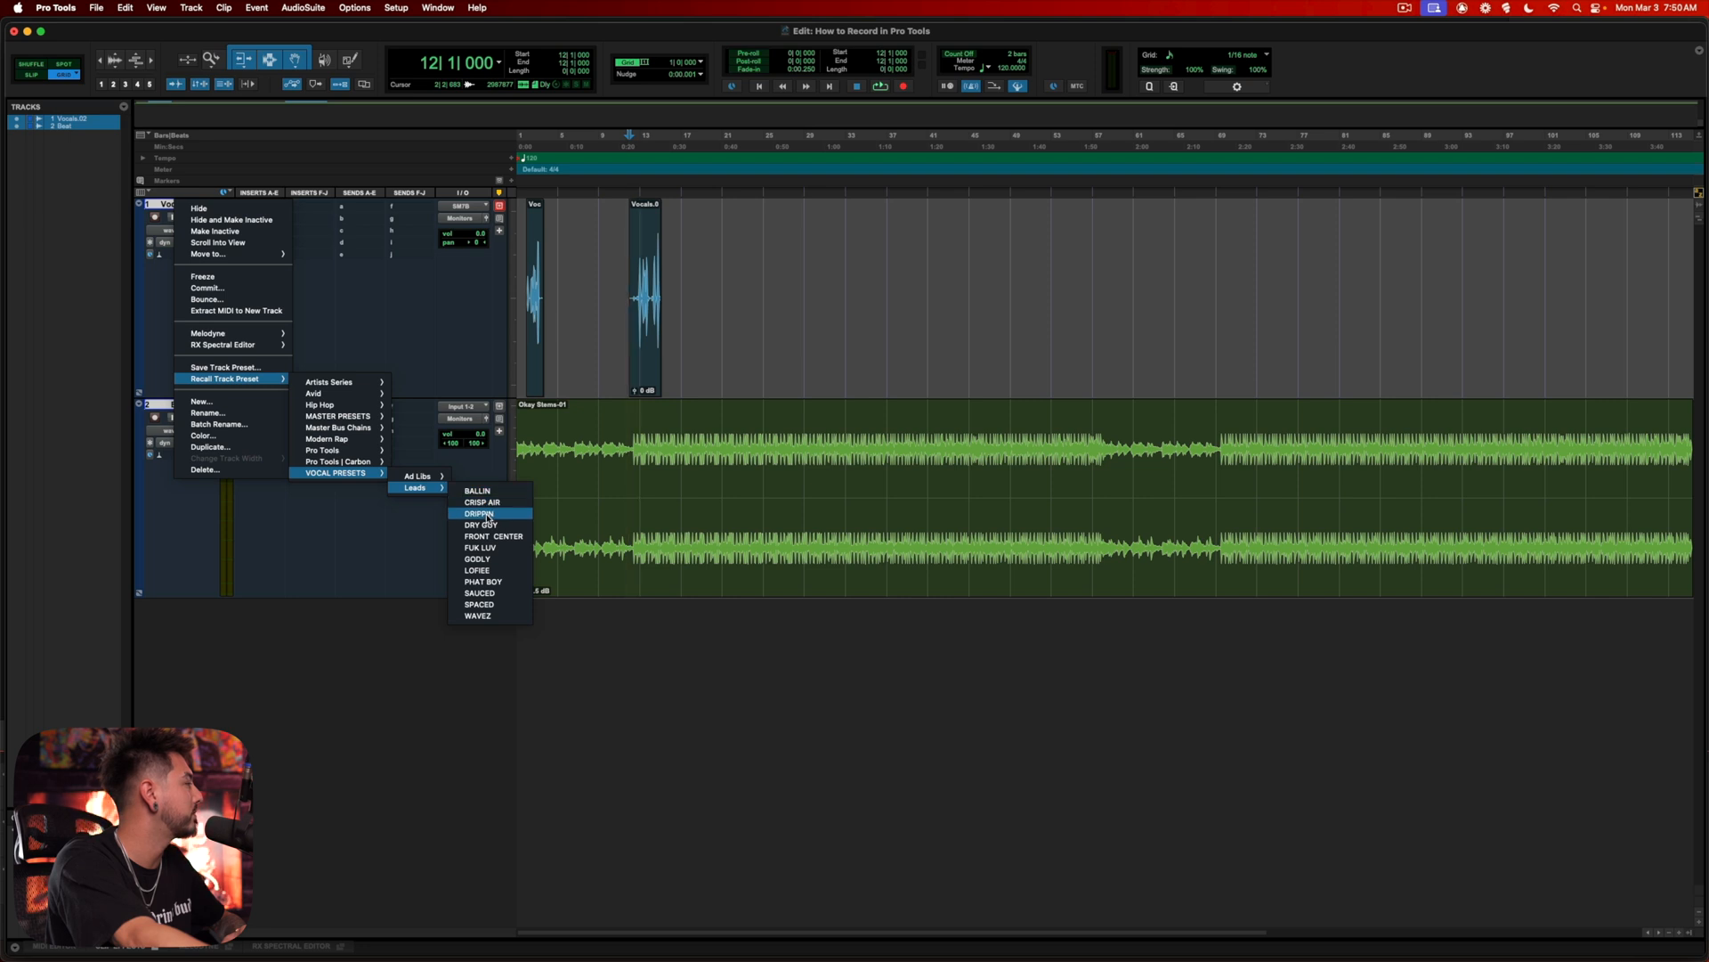
pyautogui.click(479, 513)
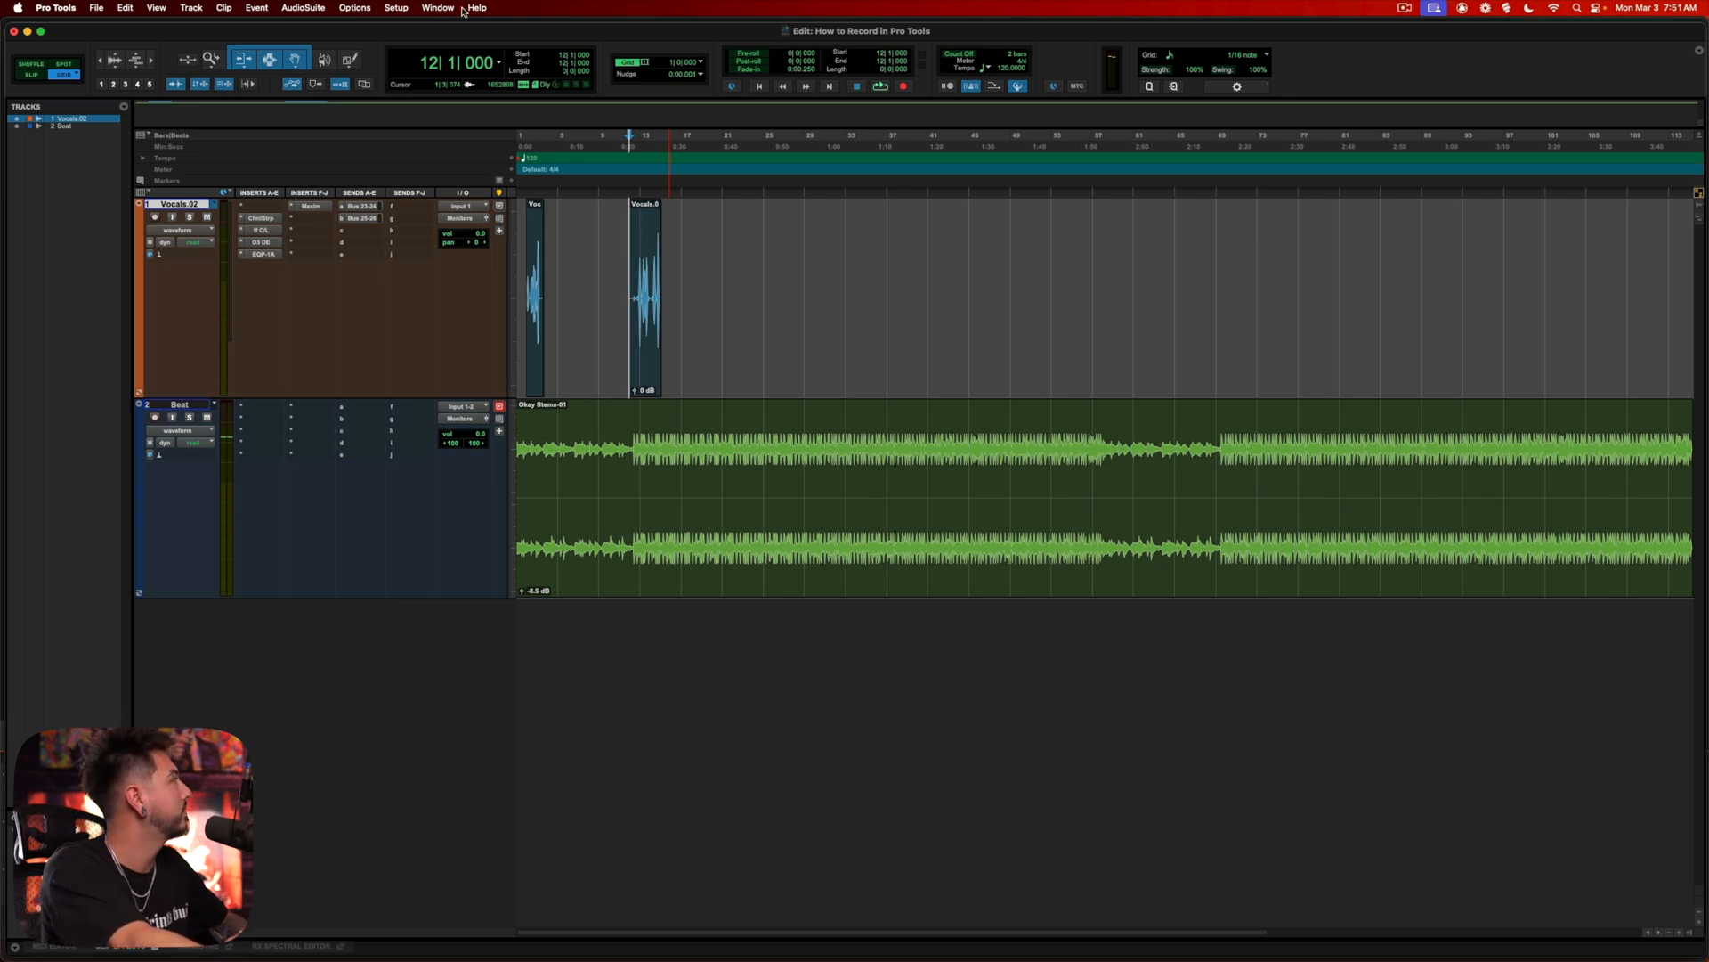
# - Open a Track Presets workspace and expand the VOCAL PRESETS folder
pyautogui.click(437, 8)
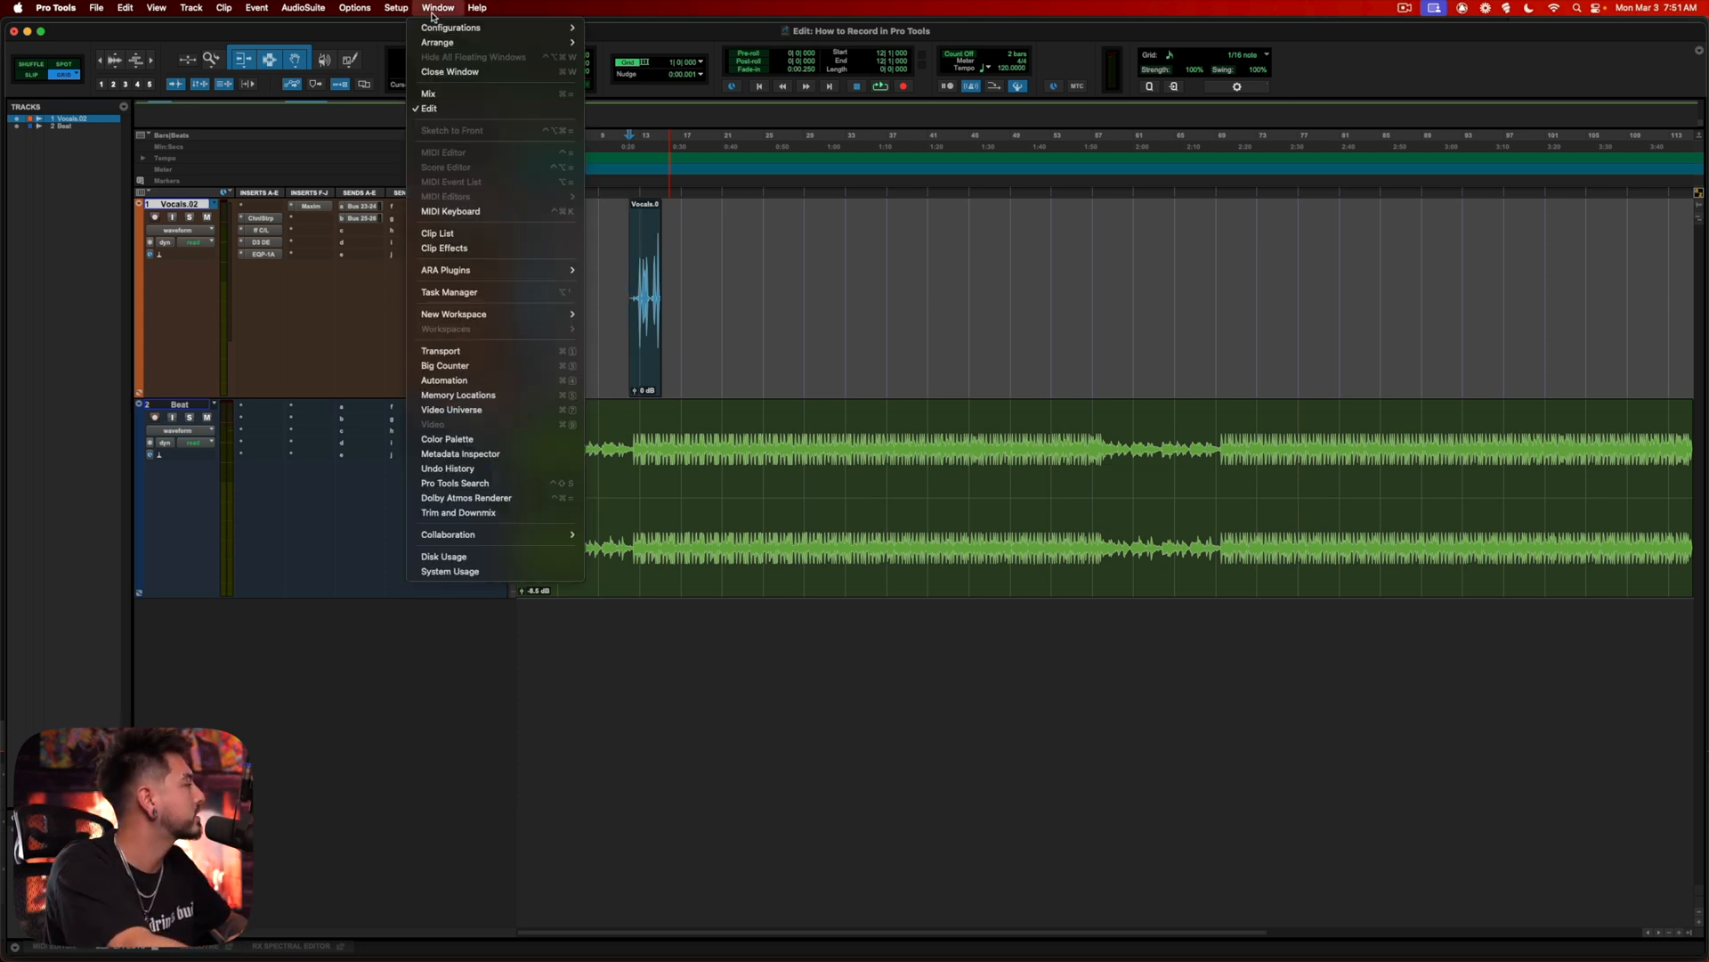
pyautogui.moveTo(452, 314)
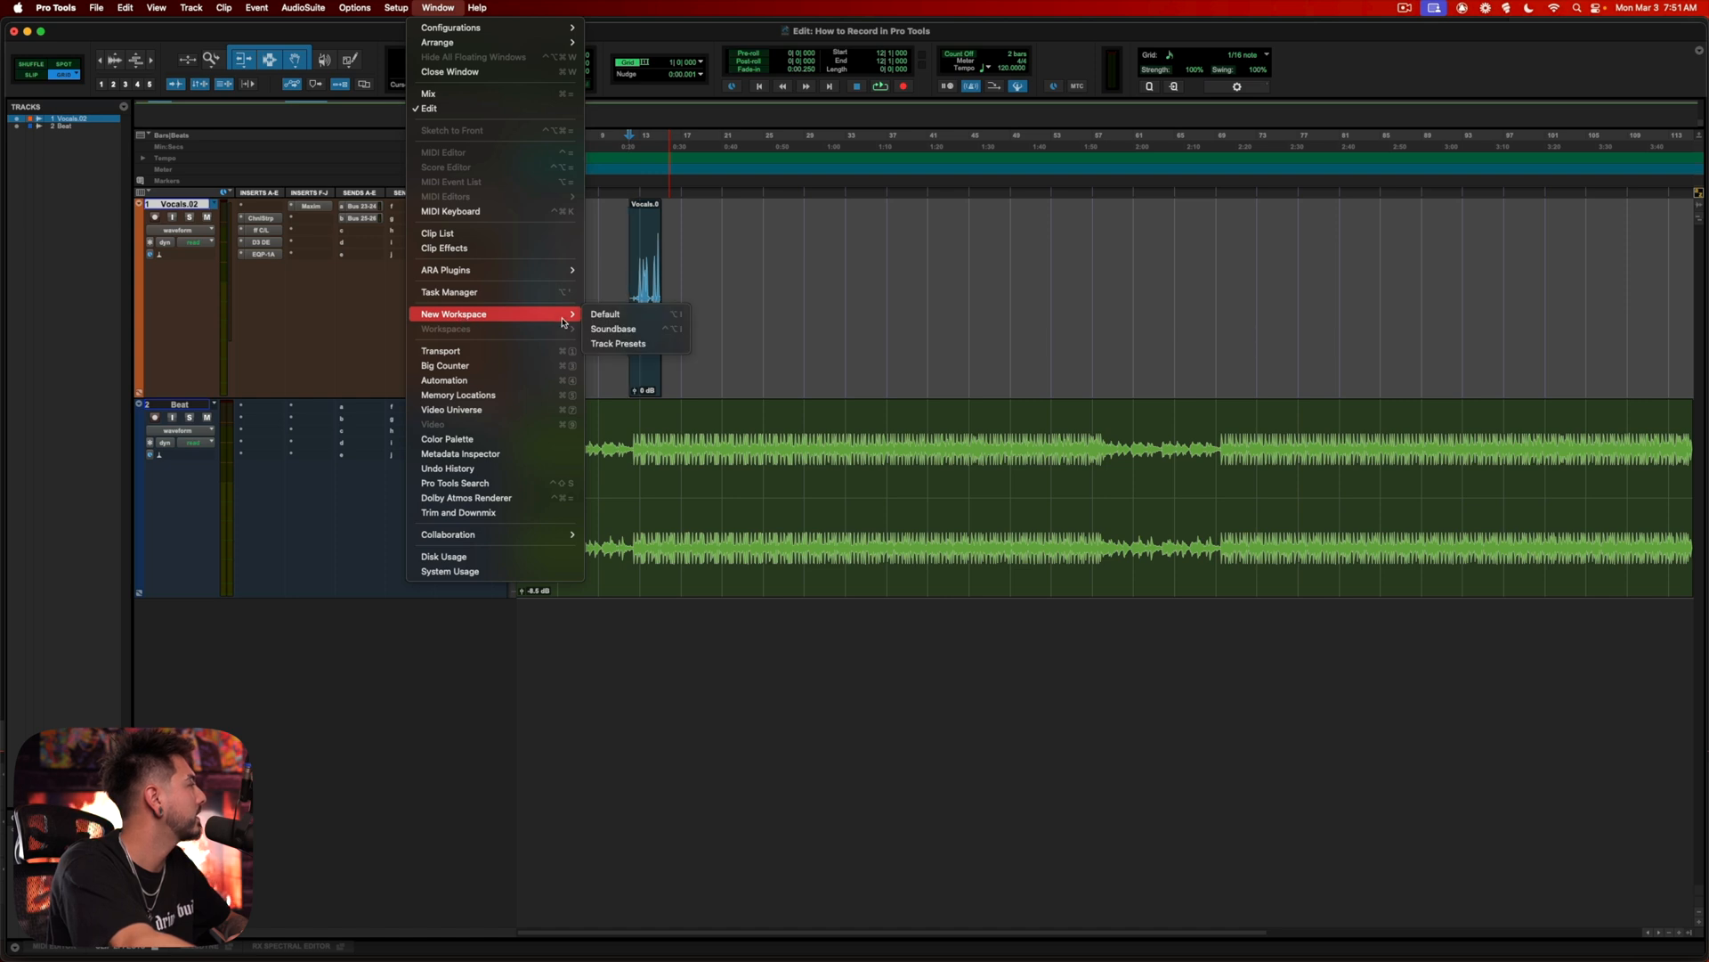
pyautogui.click(618, 344)
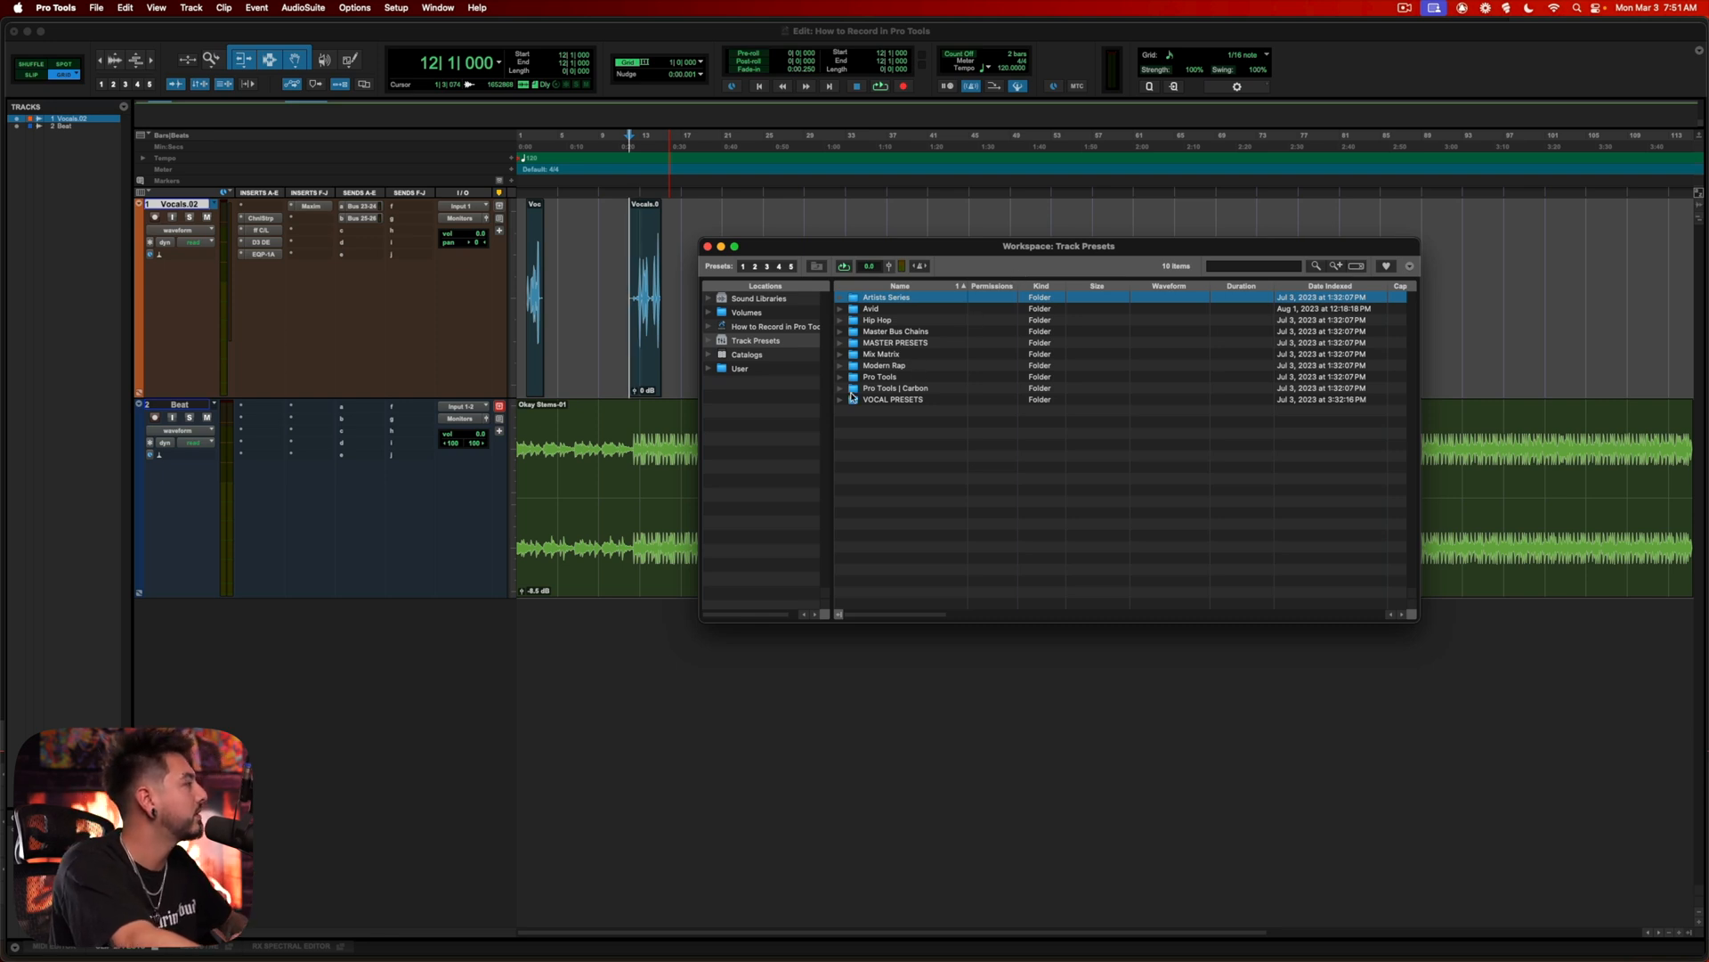
pyautogui.click(840, 399)
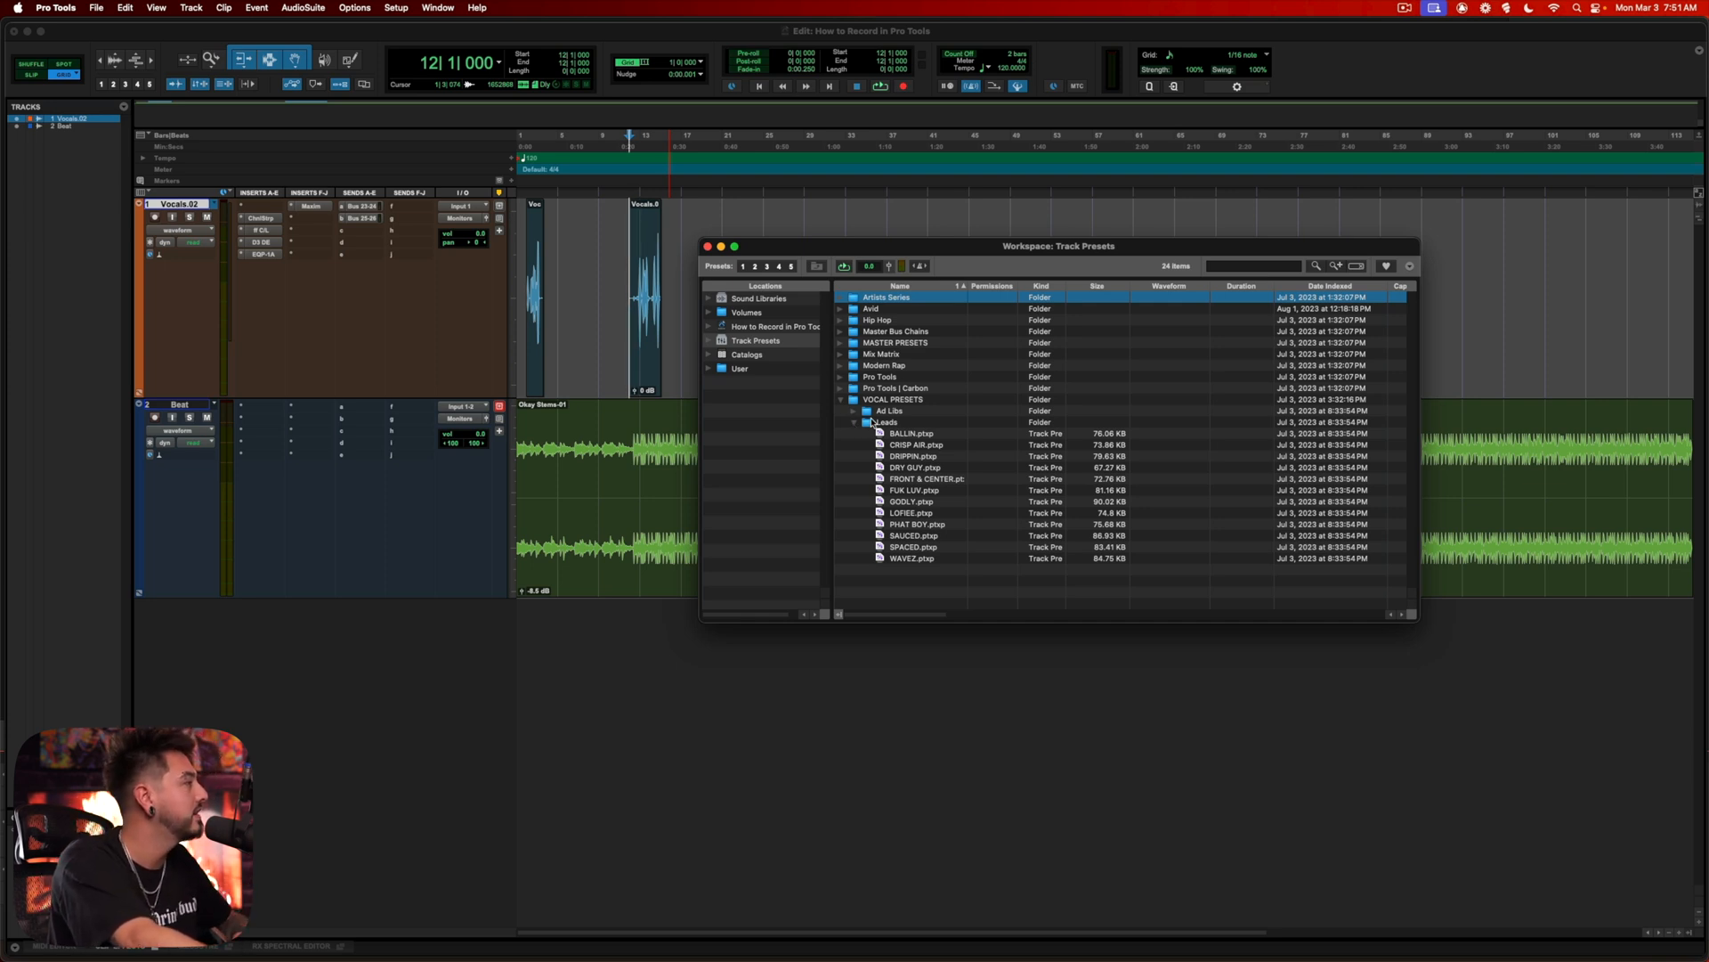
pyautogui.moveTo(905, 482)
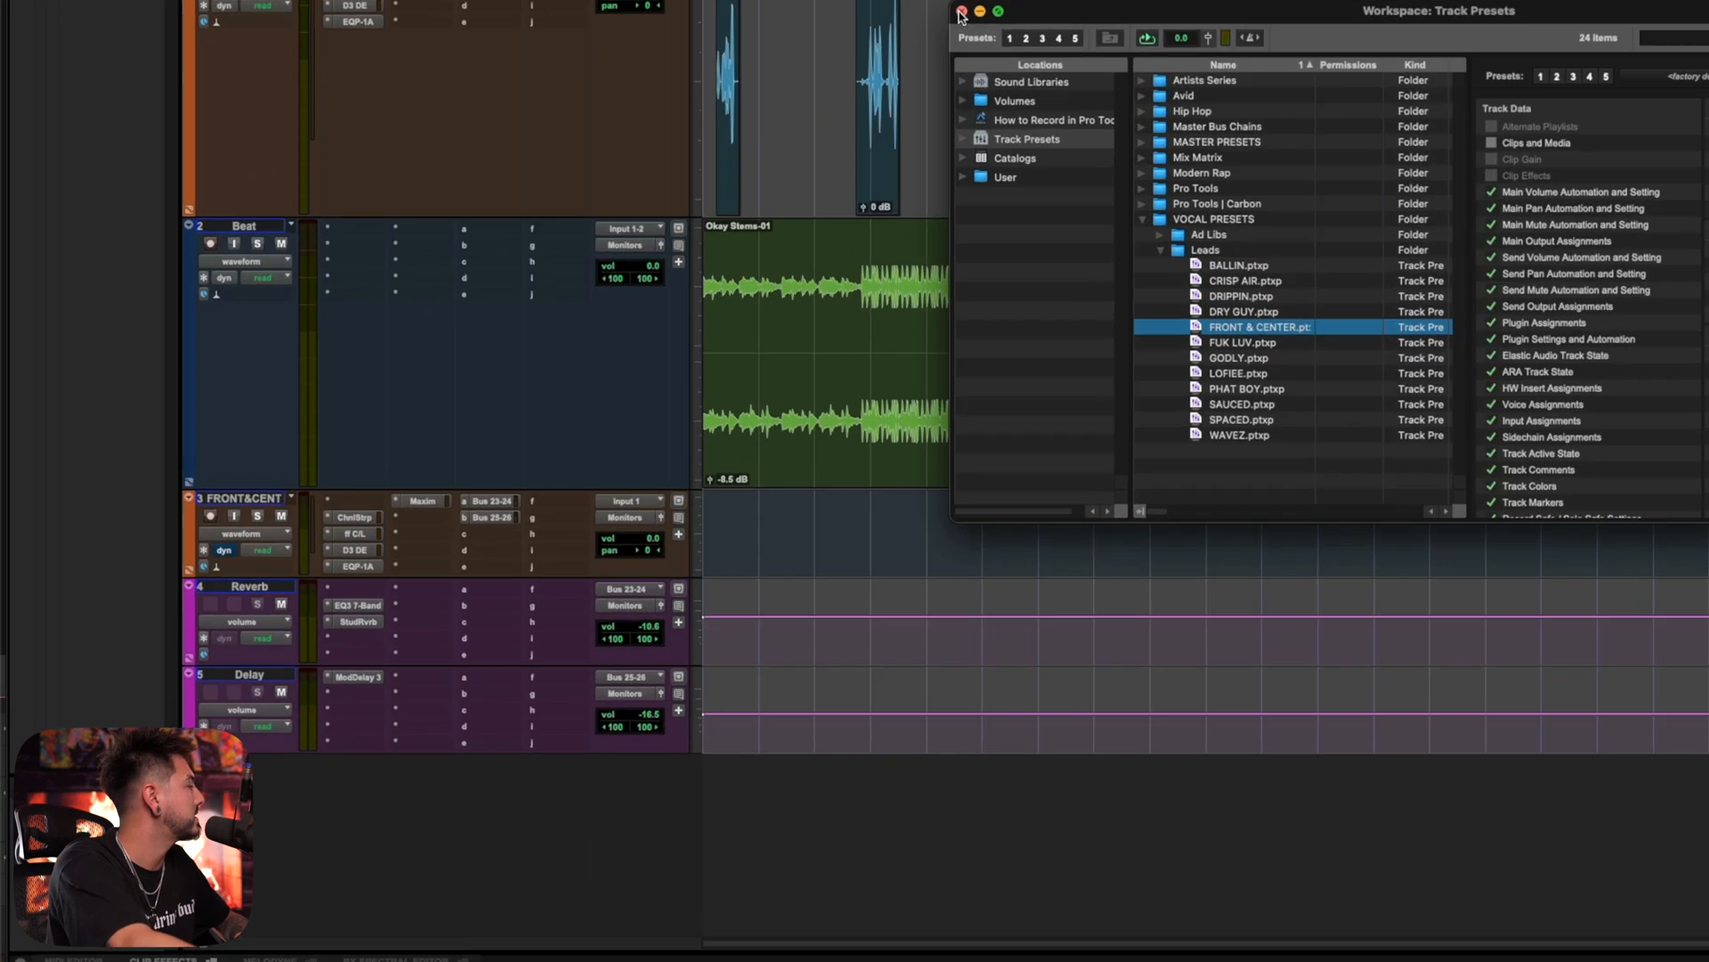
# - Close the Track Presets workspace window
pyautogui.click(958, 12)
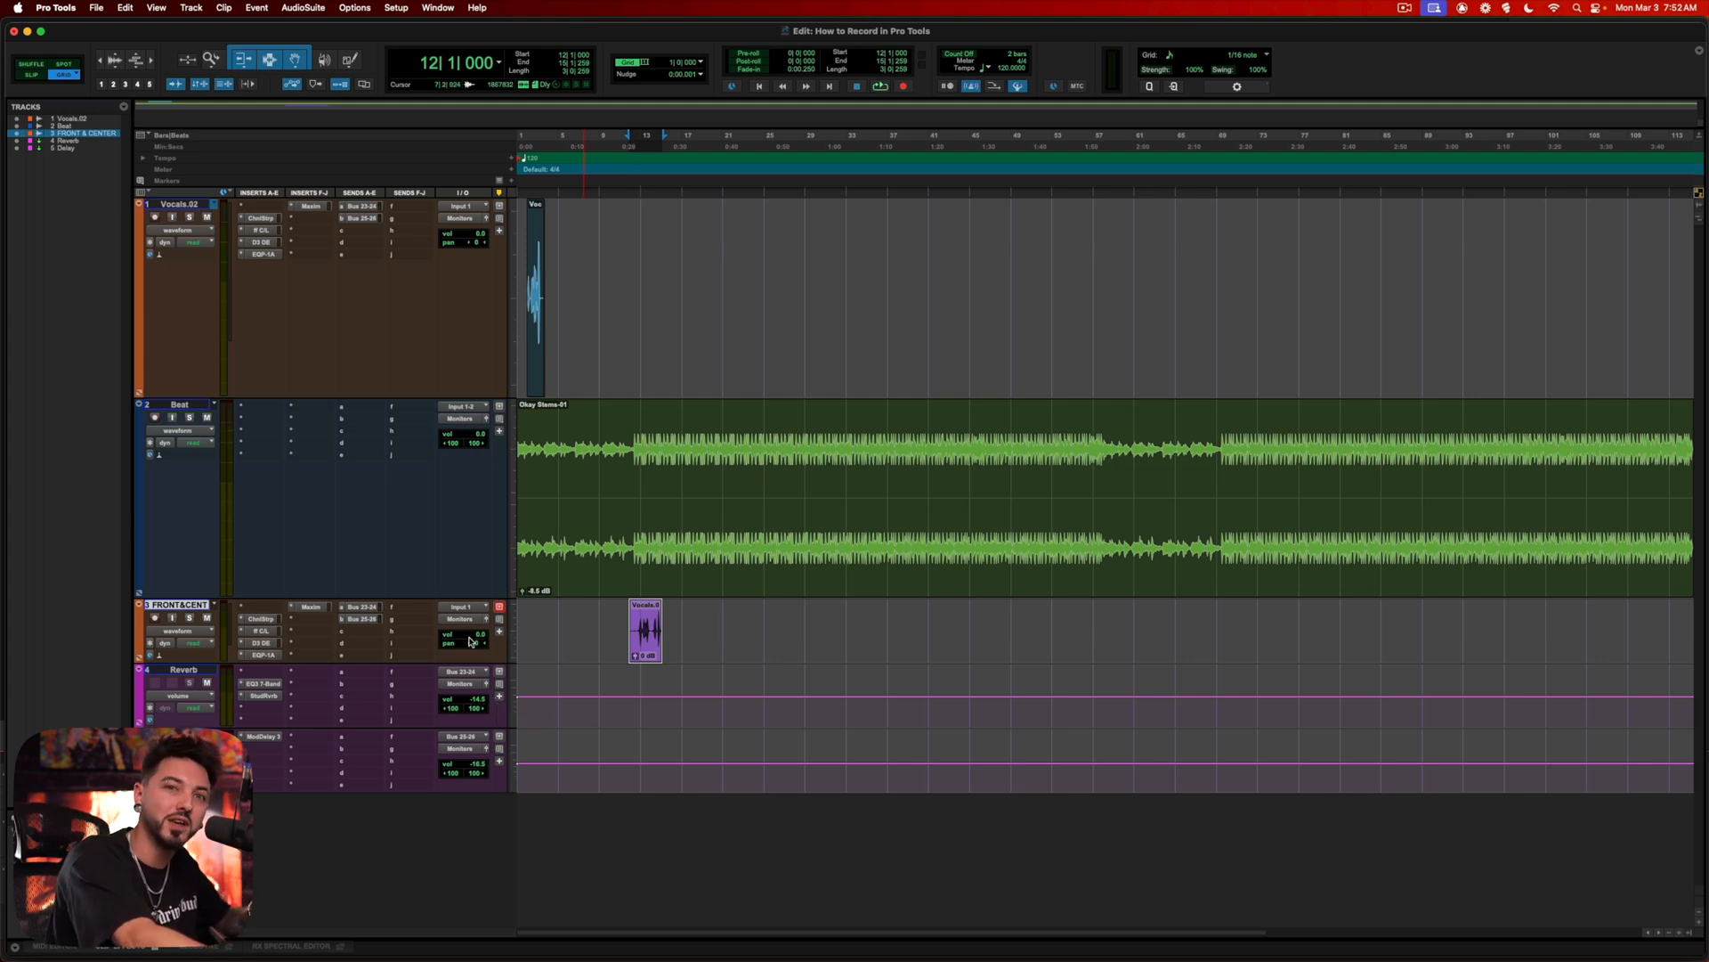
# - Route SM7B into FRONT & CENTER, switch to a new empty .01 playlist, and record a take
pyautogui.click(463, 607)
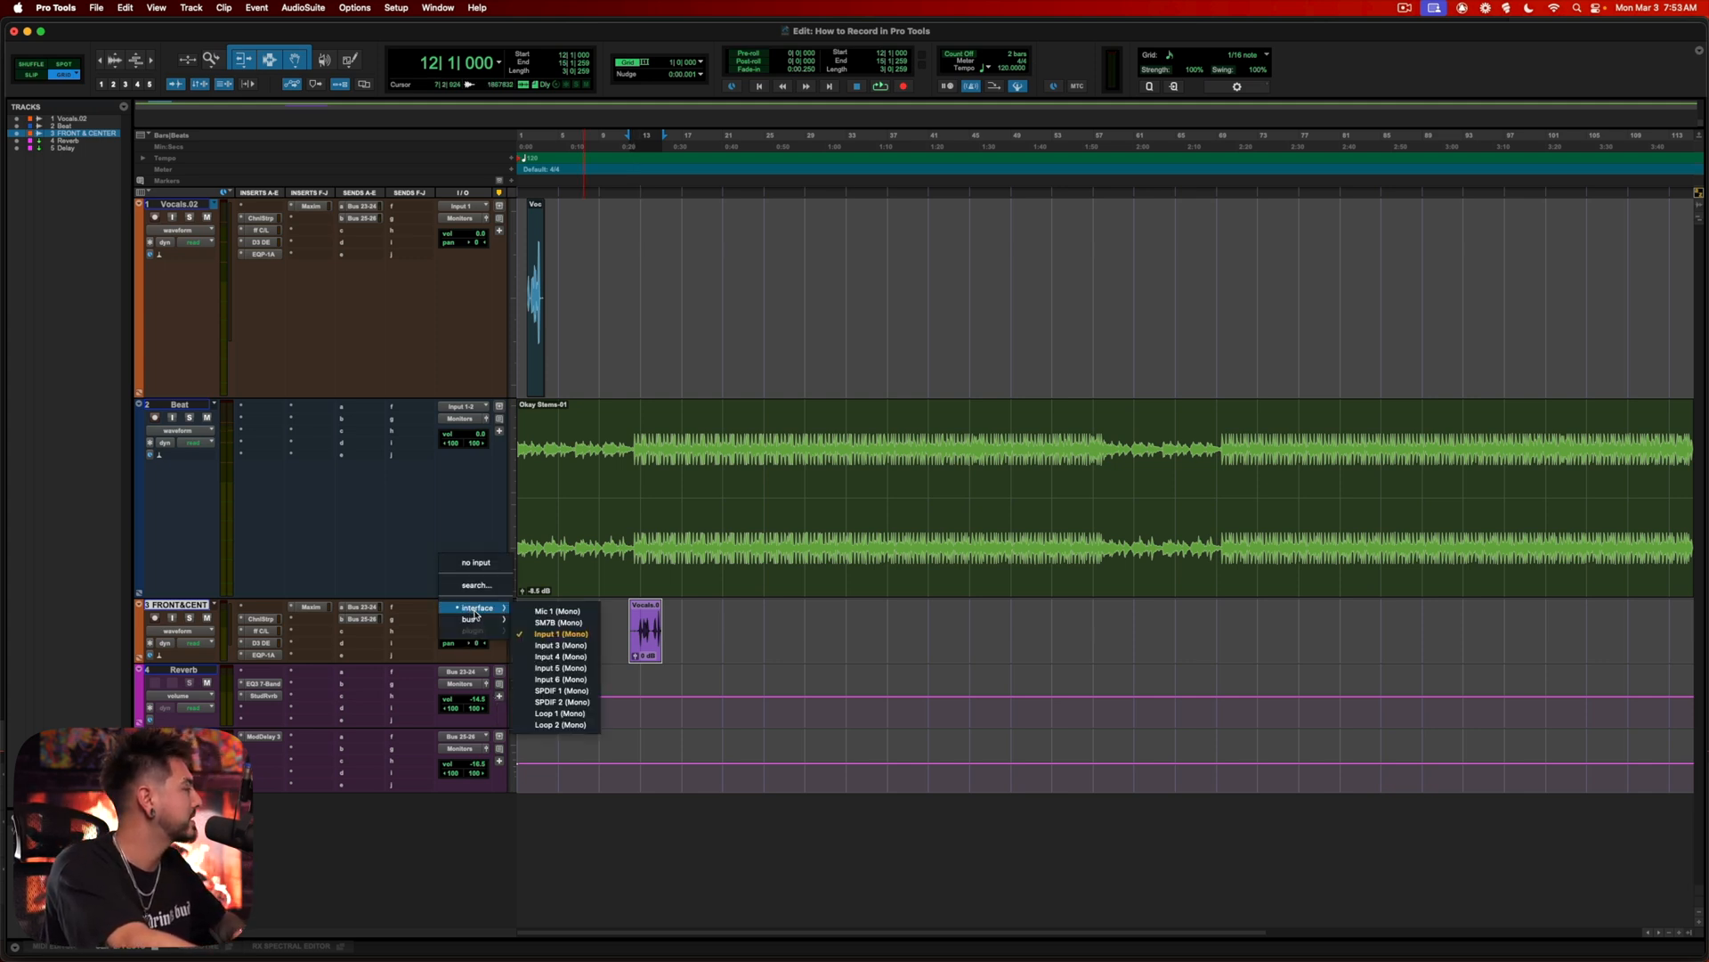
pyautogui.click(560, 621)
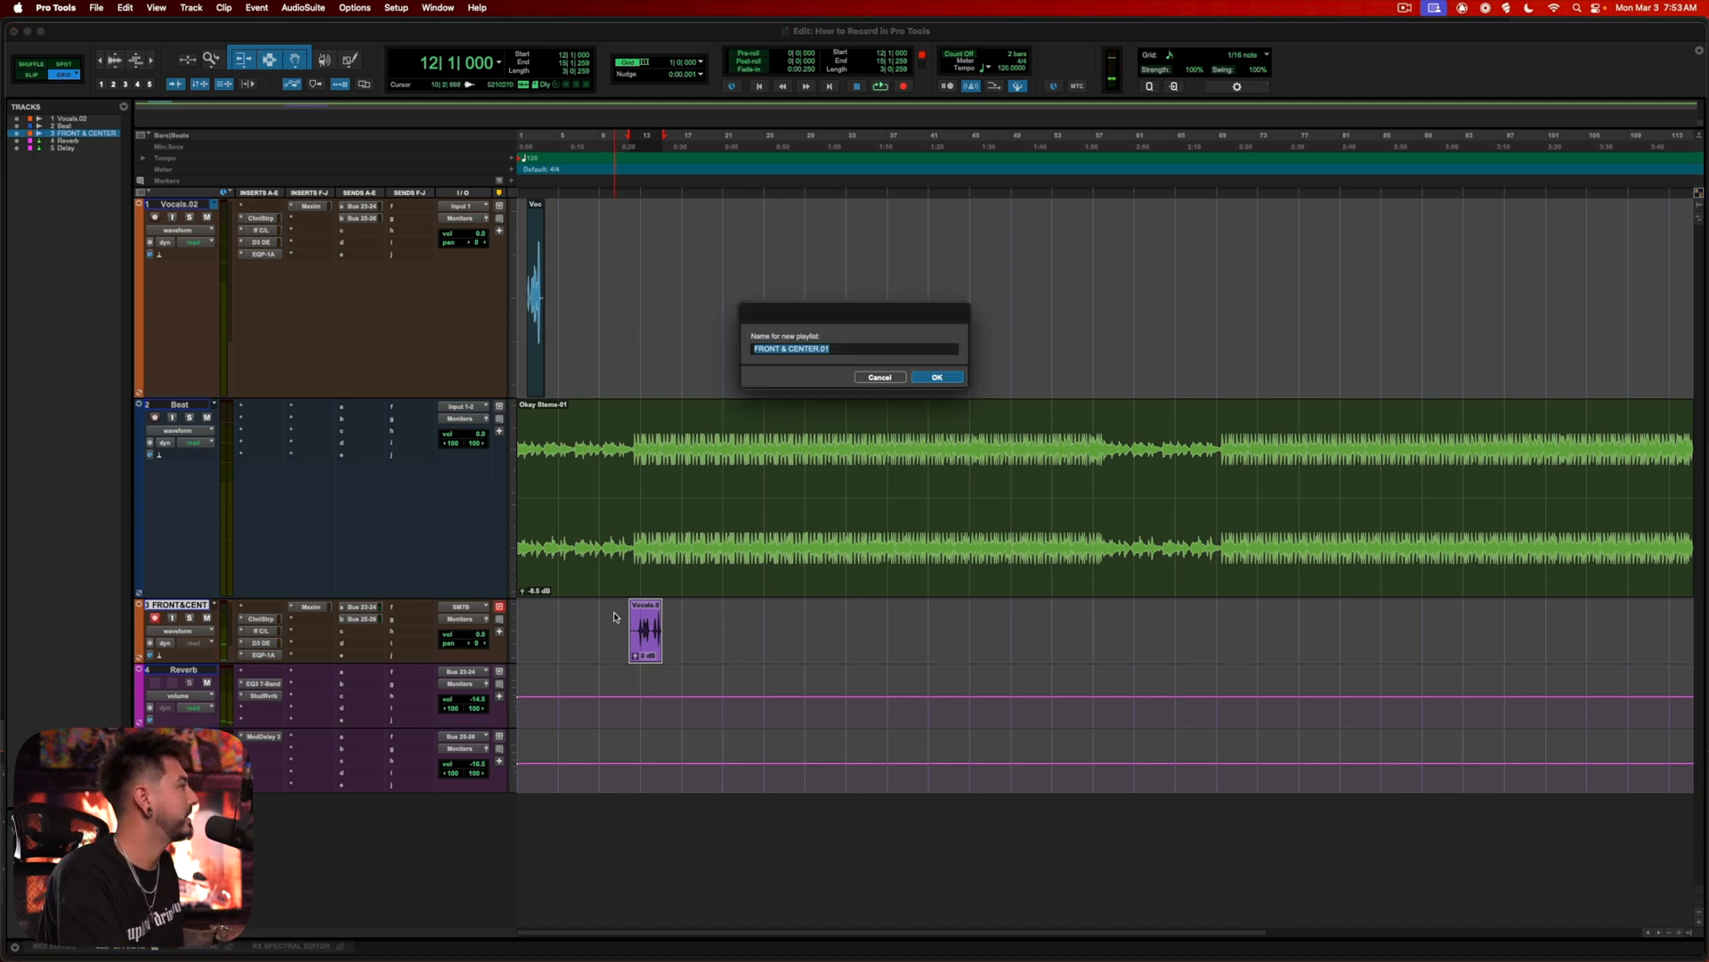
pyautogui.click(935, 376)
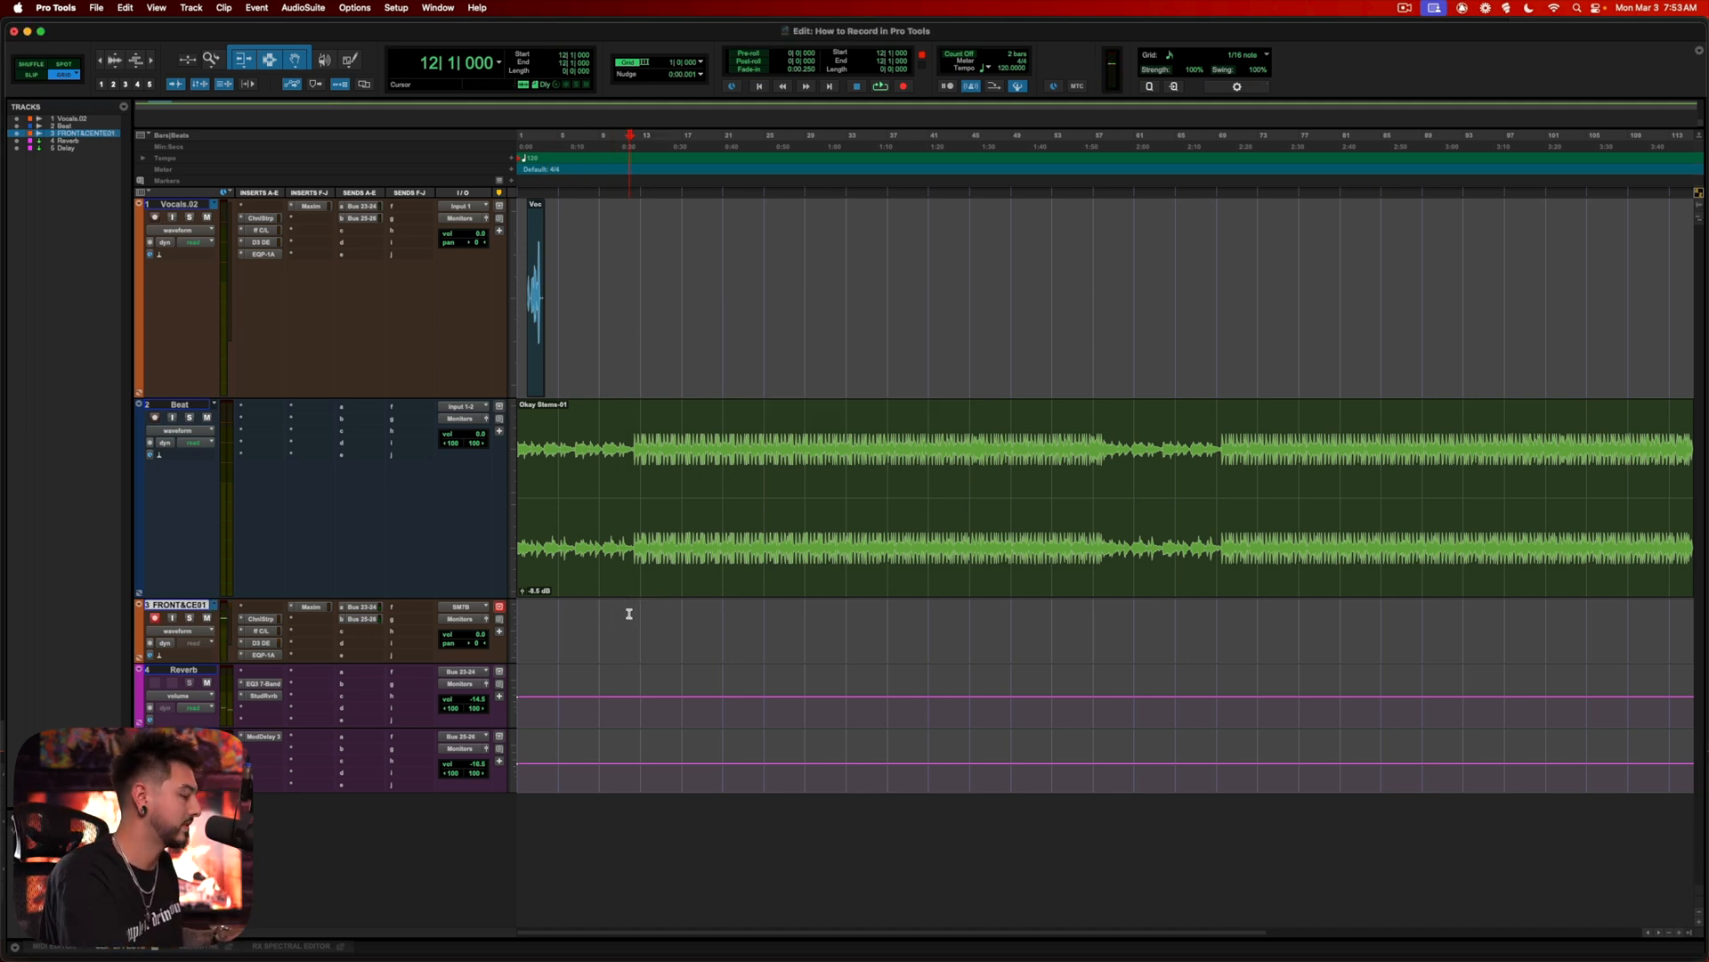
pyautogui.click(902, 86)
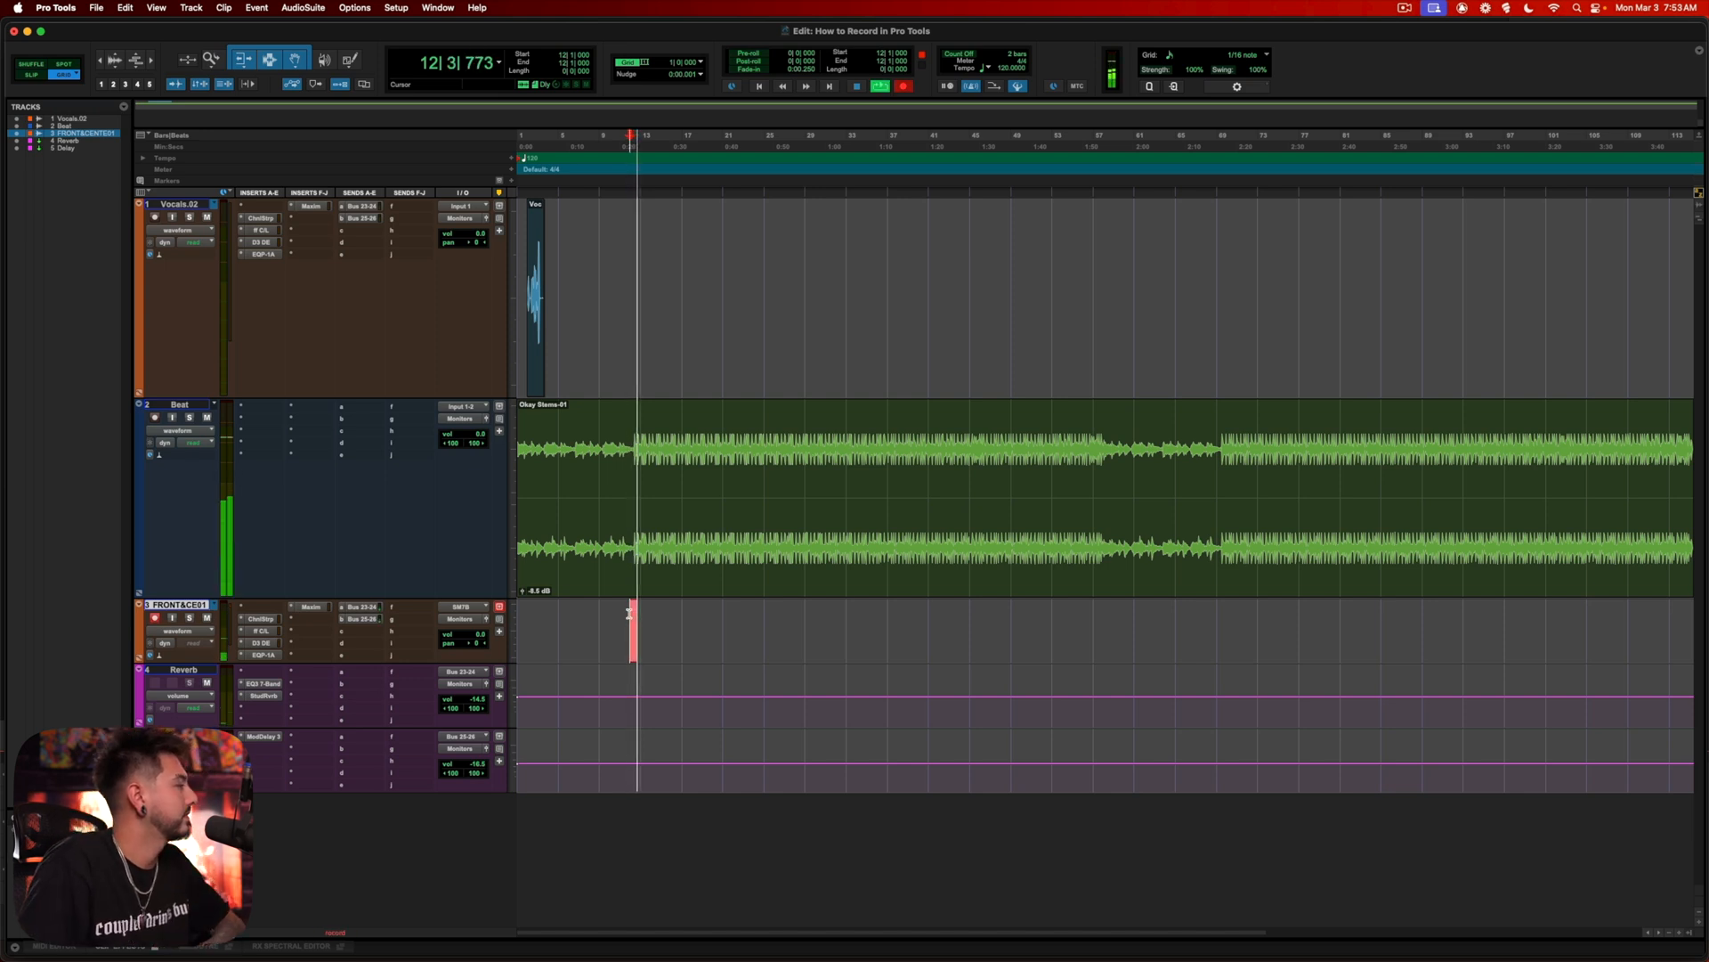